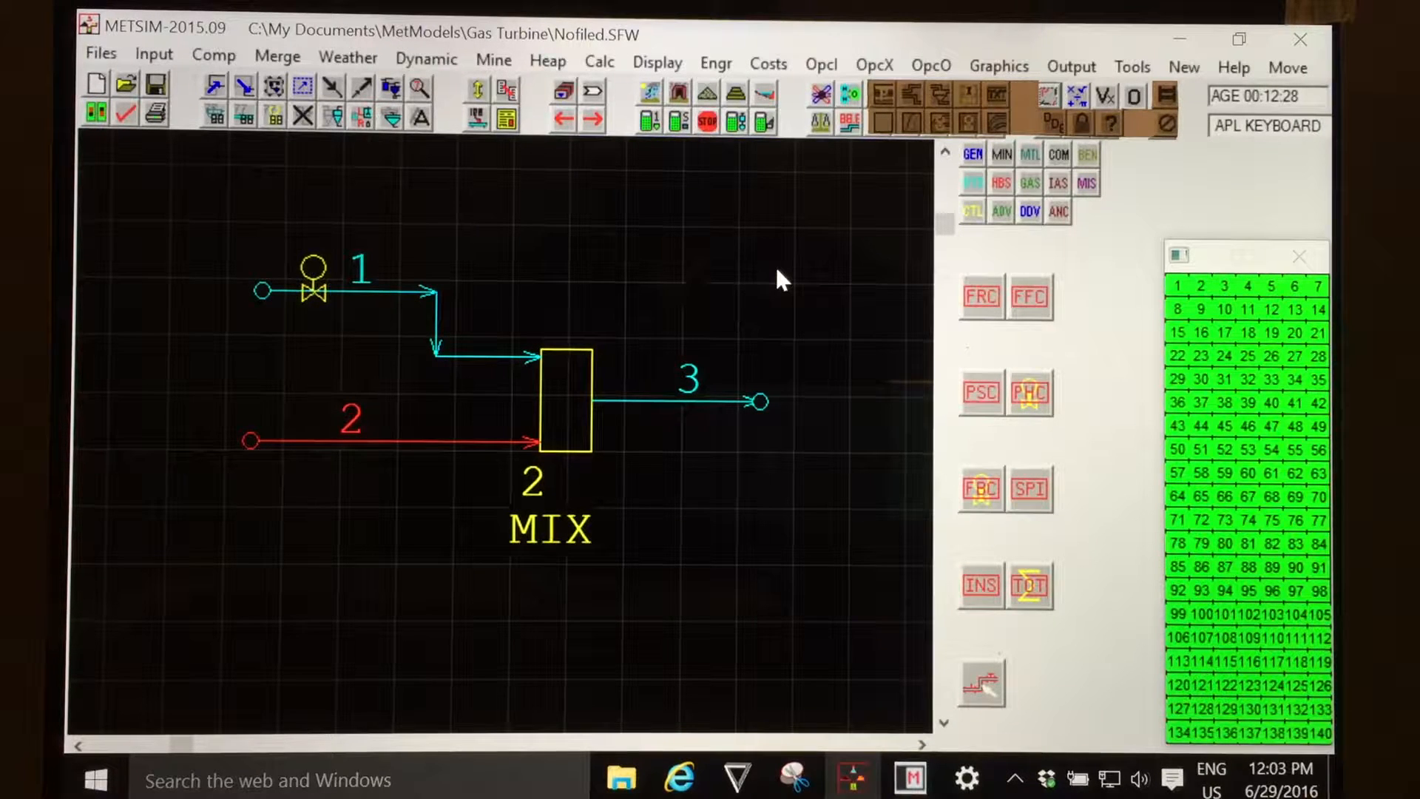
pyautogui.moveTo(981, 587)
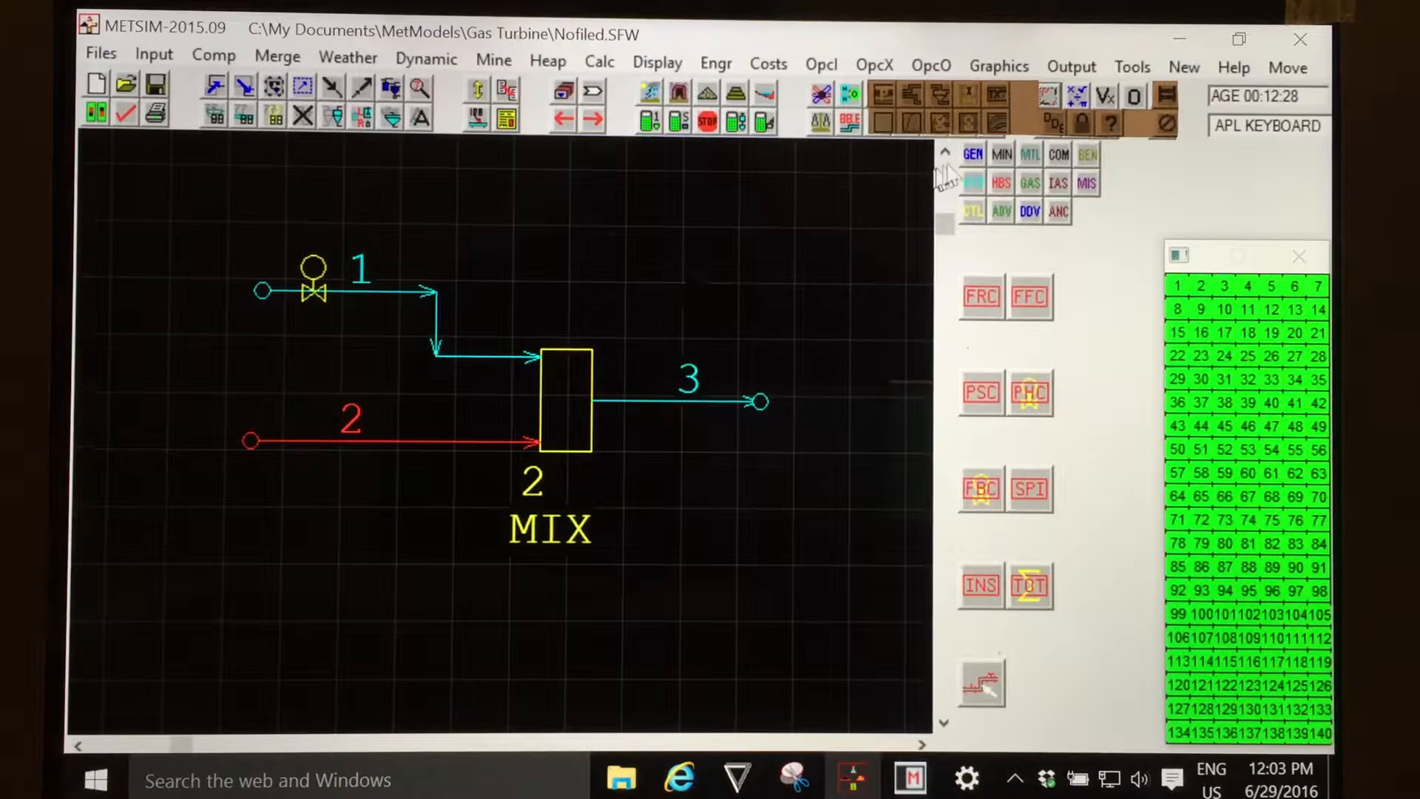
pyautogui.moveTo(973, 210)
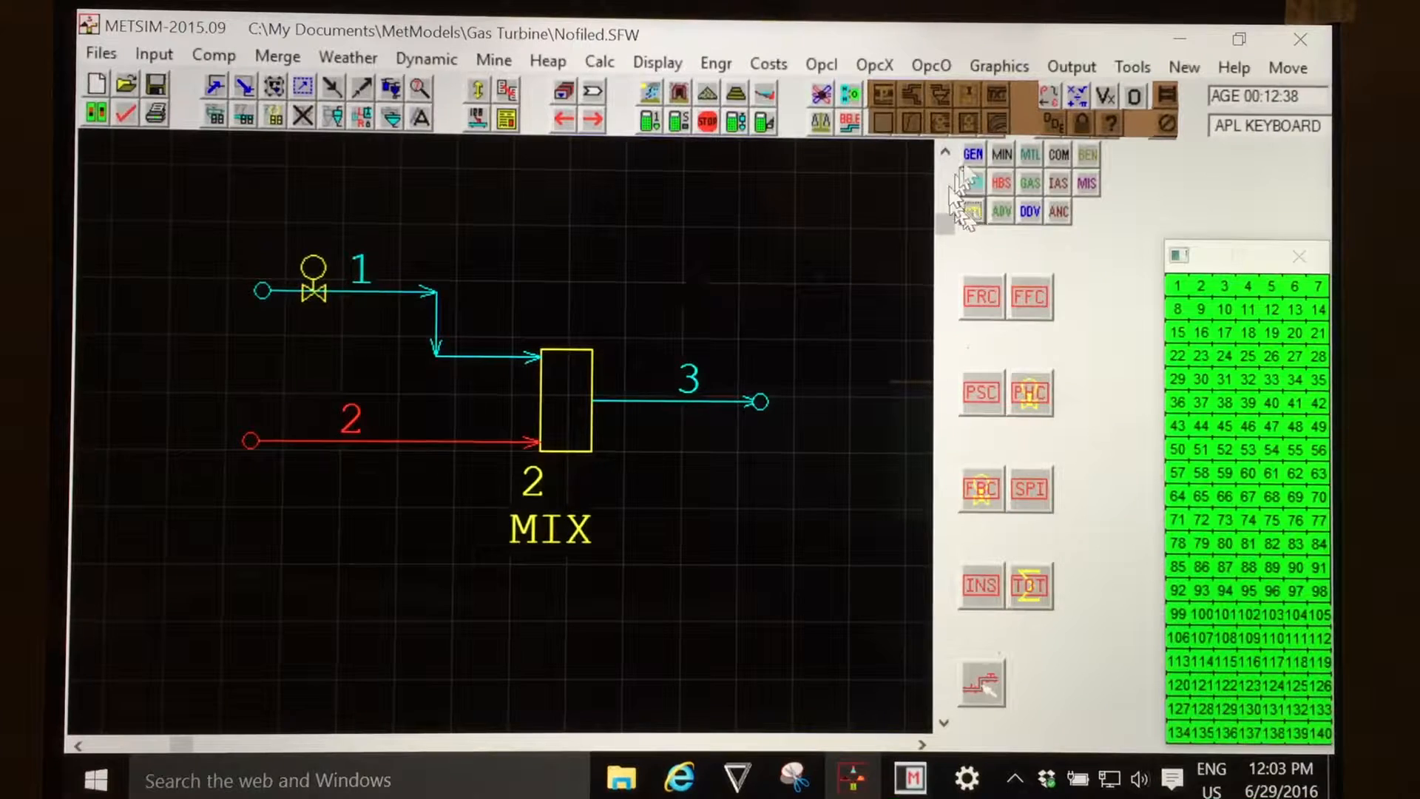
# - Browse the GEN, MTL and COM unit operation categories in the palette
pyautogui.click(972, 153)
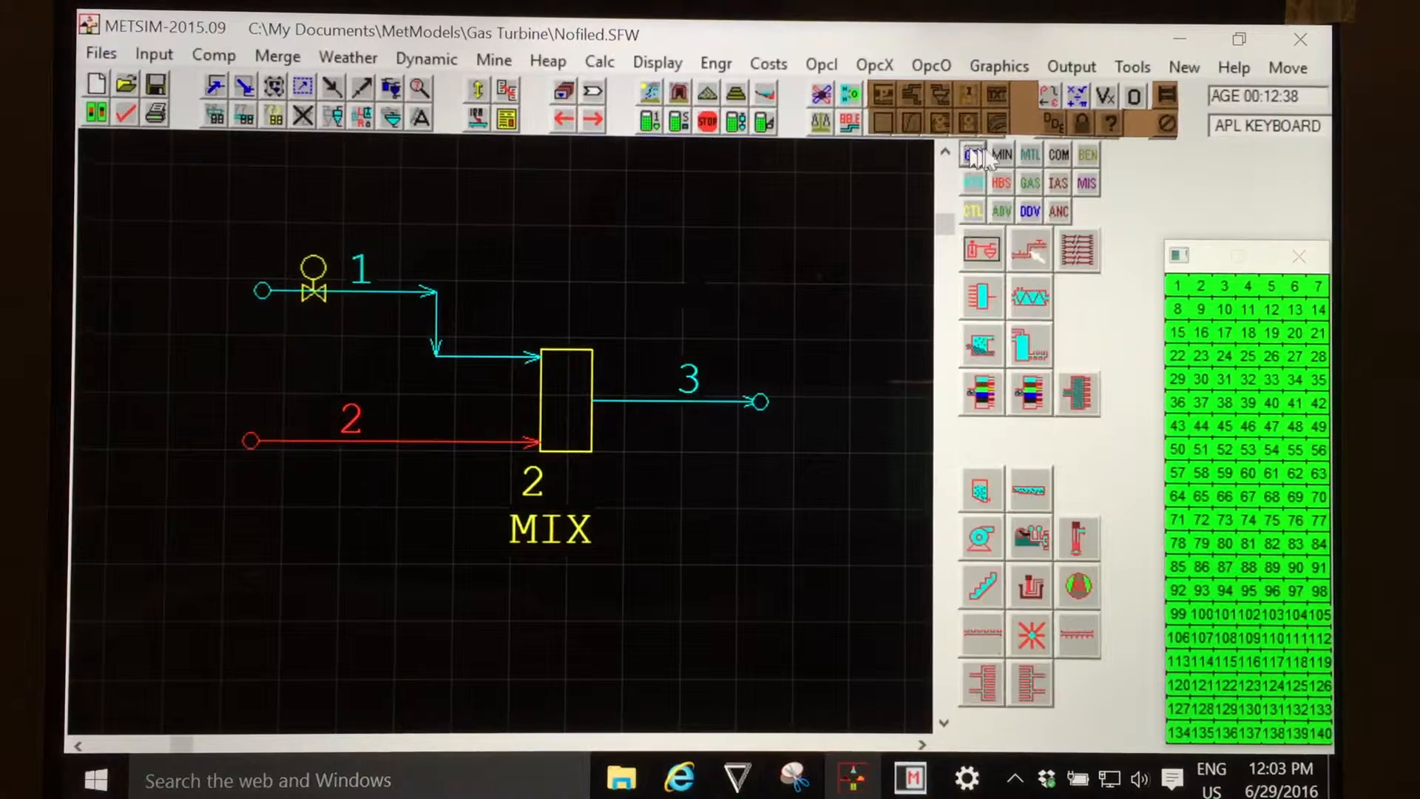
pyautogui.click(1029, 153)
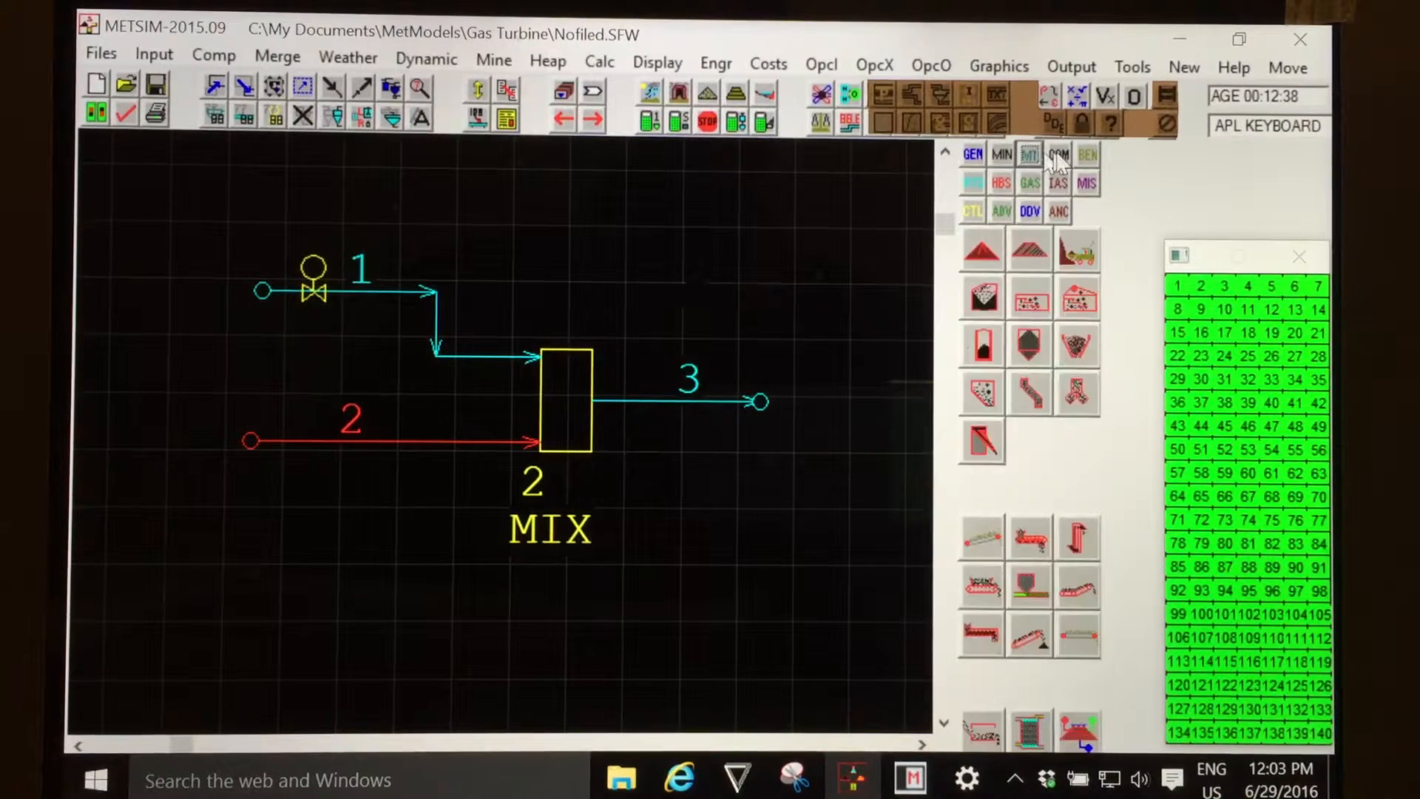
pyautogui.click(1087, 154)
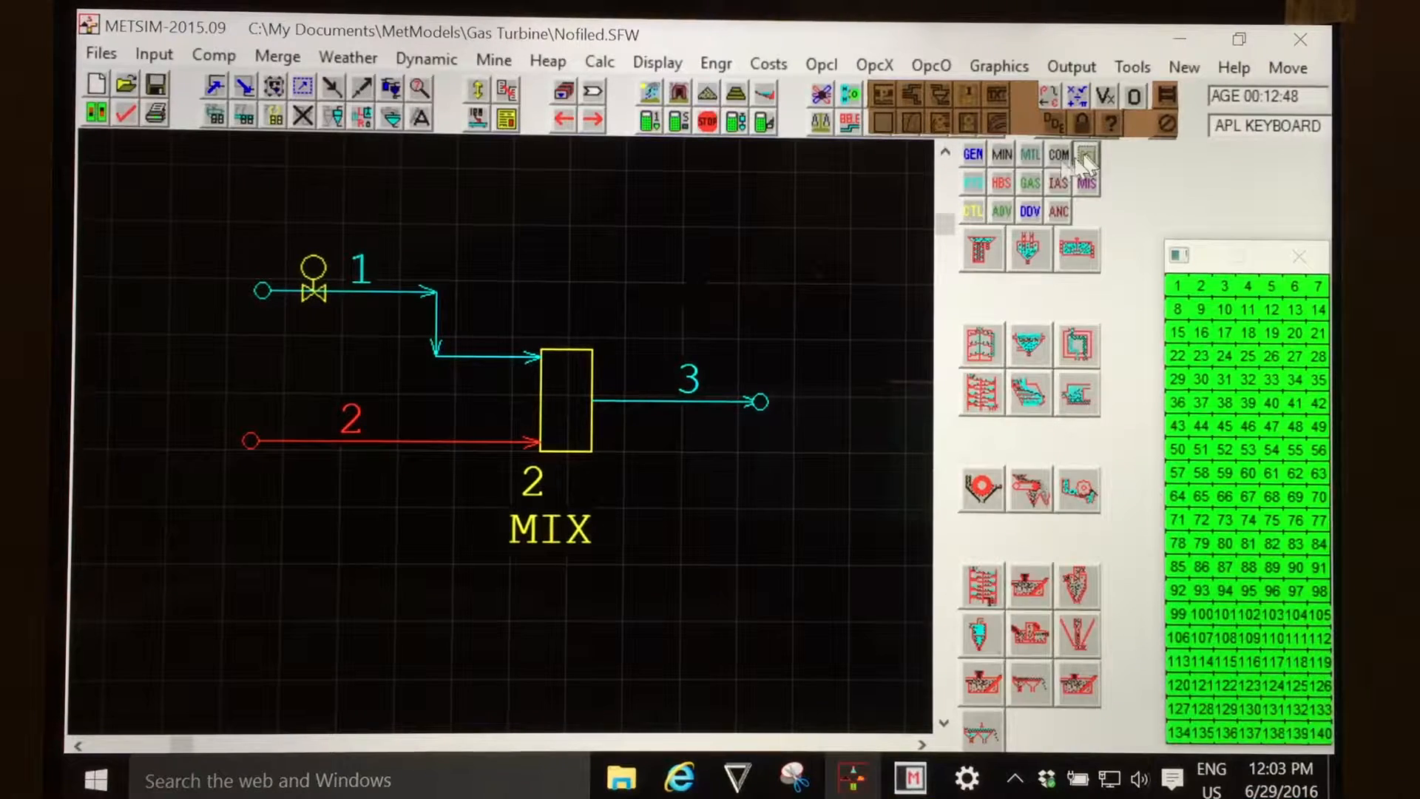
pyautogui.moveTo(973, 211)
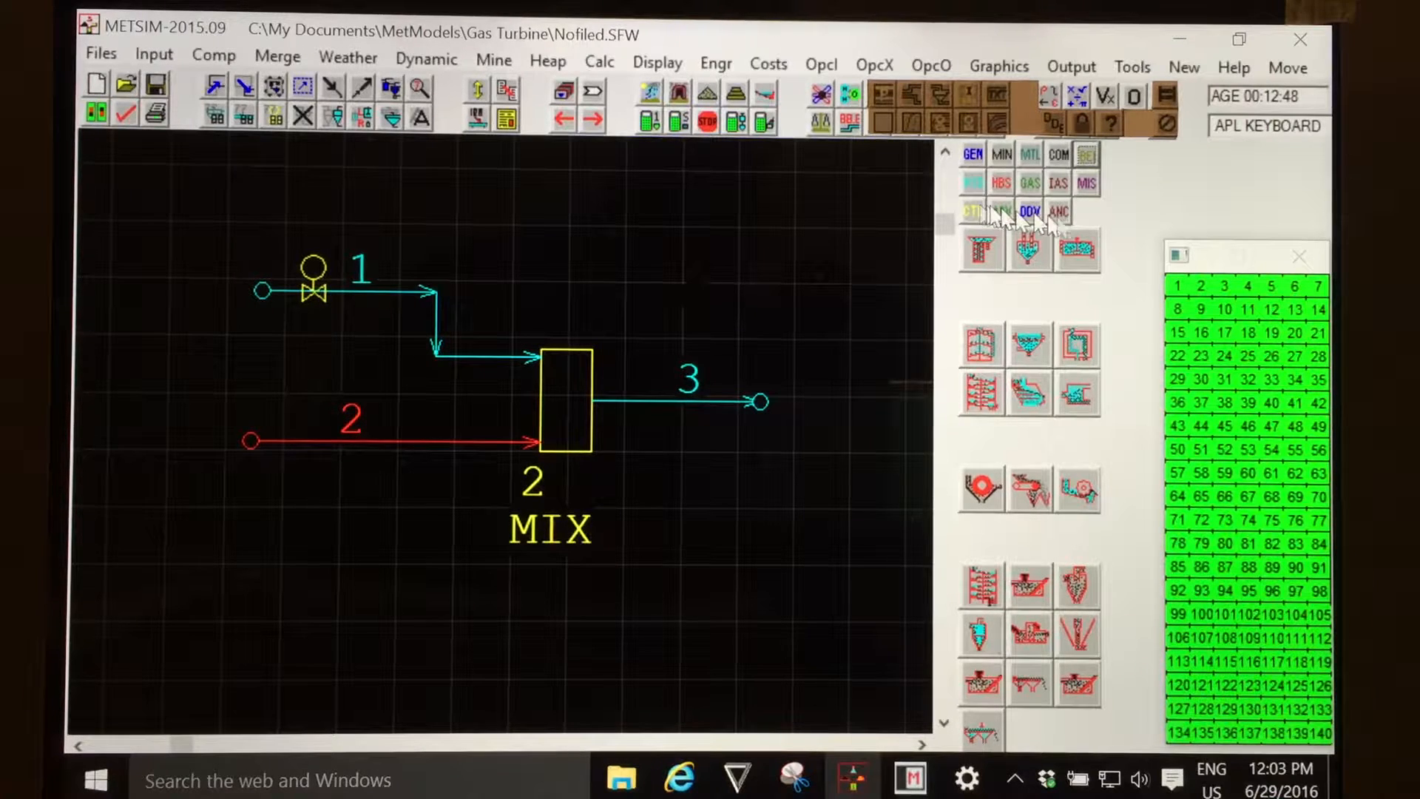
# - Choose an INS instrument from the controller palette for the MIX unit, proposing control number 2
pyautogui.click(972, 211)
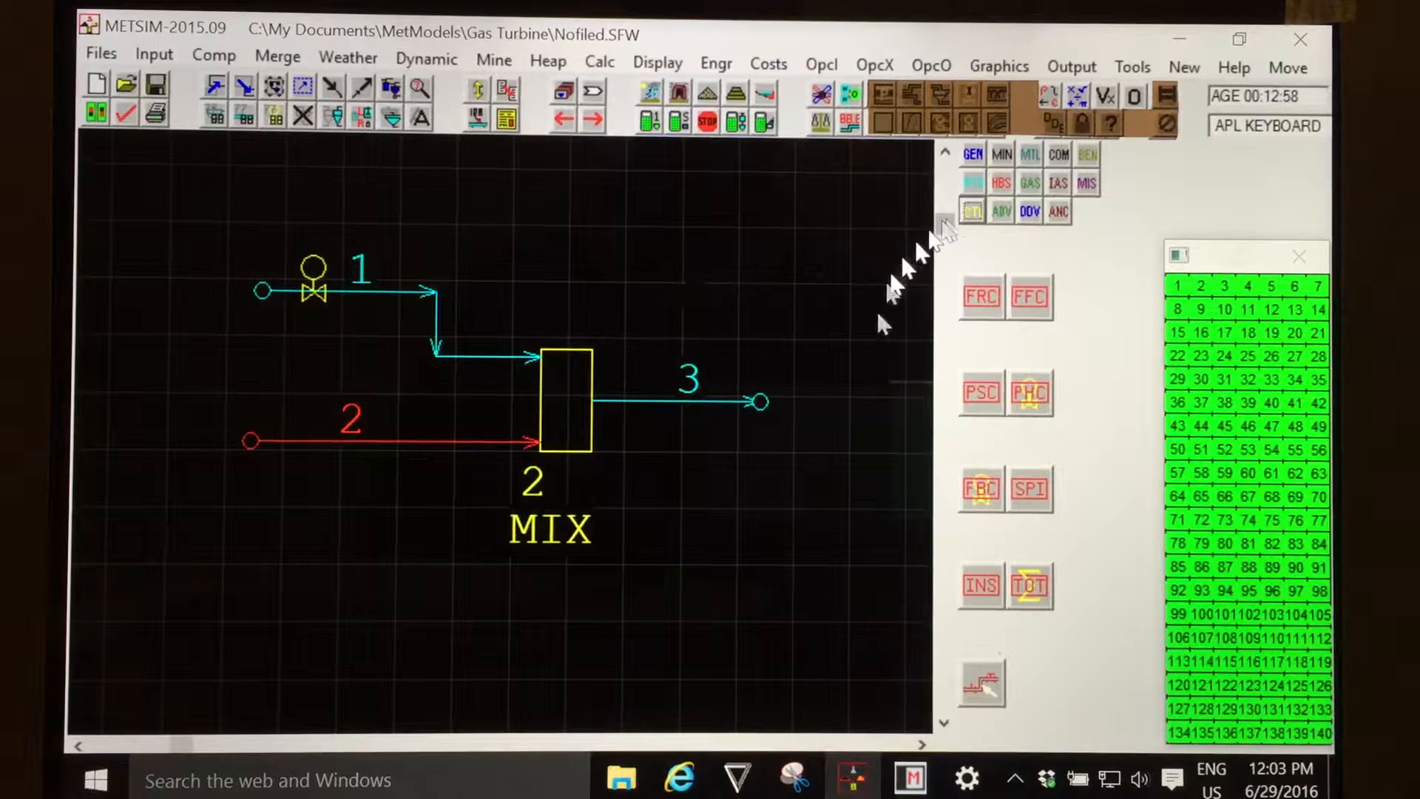
pyautogui.moveTo(980, 586)
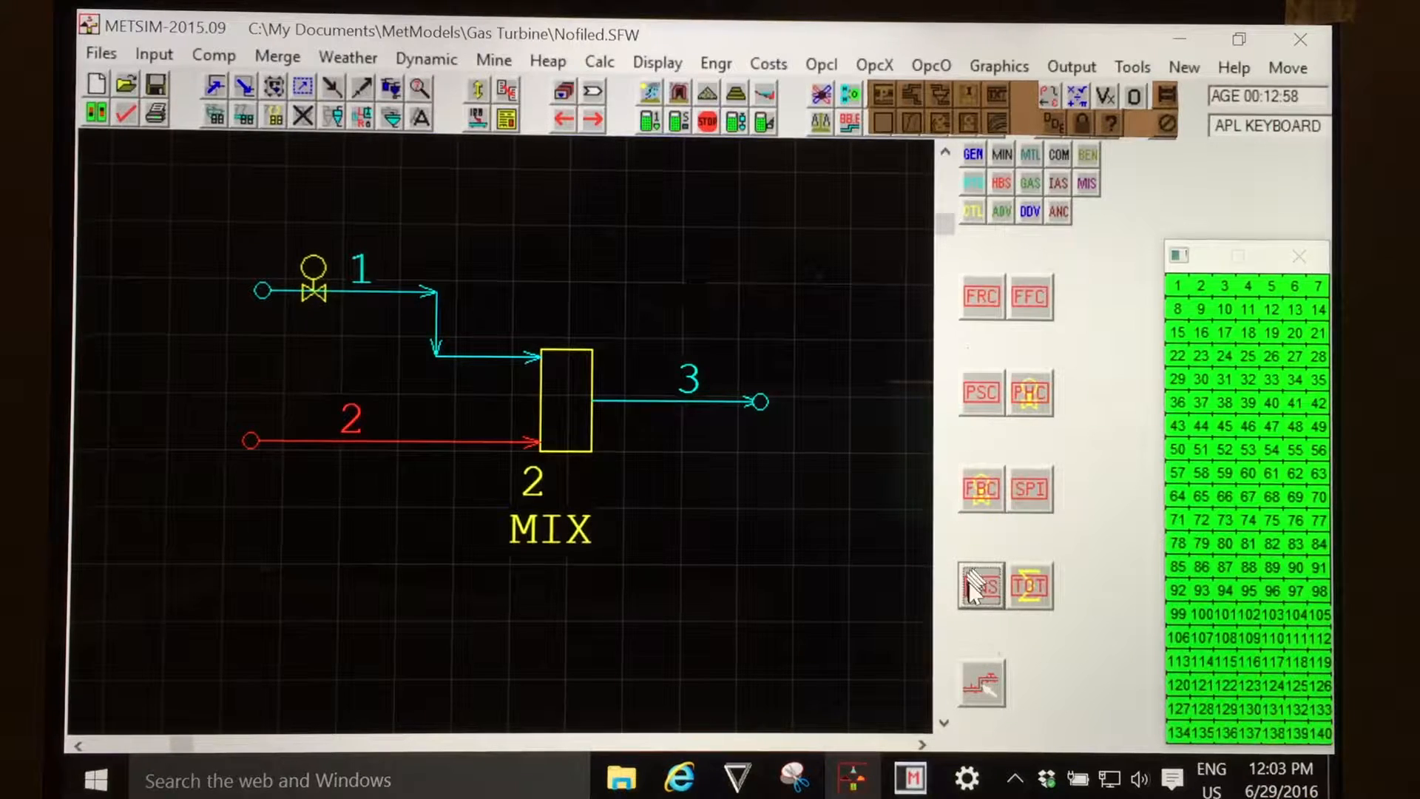
pyautogui.click(981, 584)
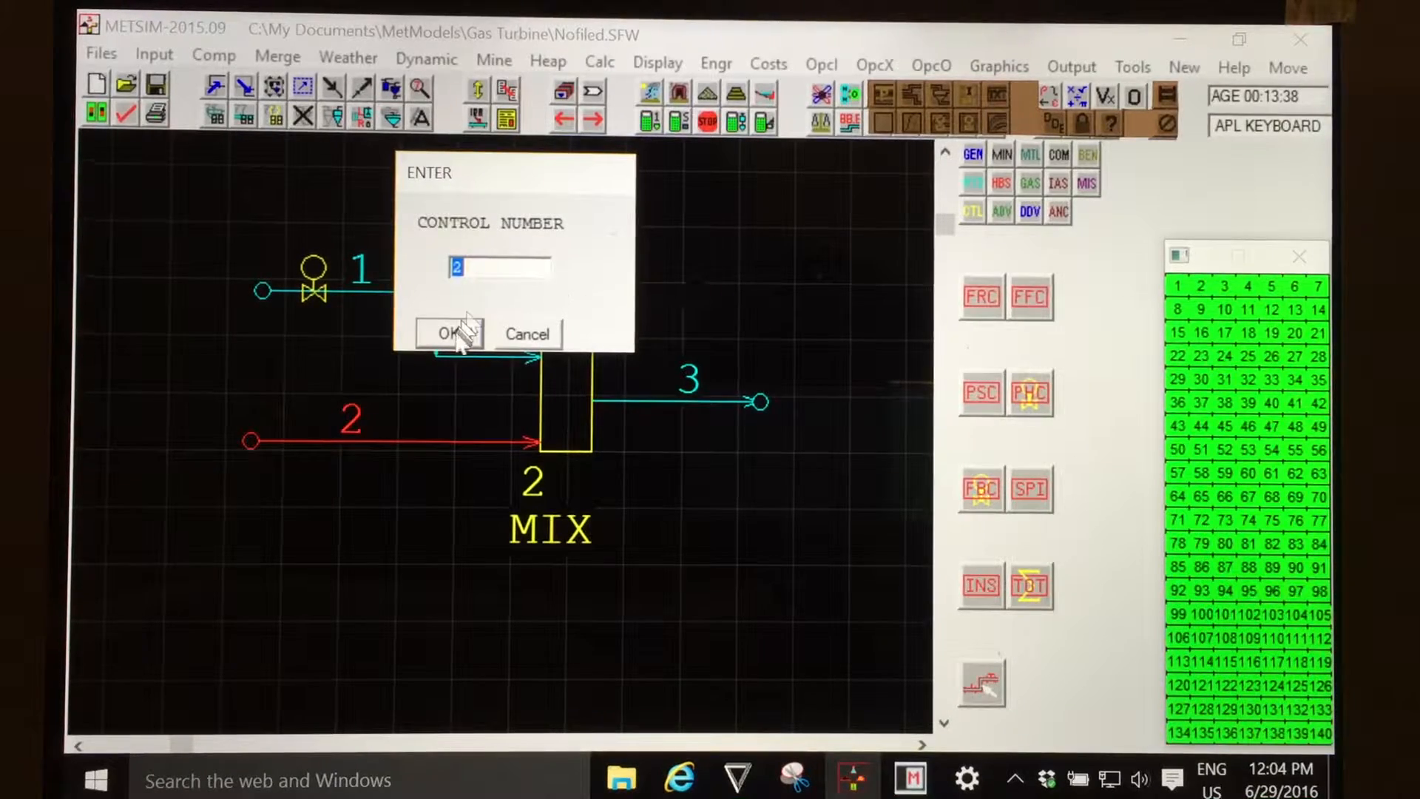
# - Accept control number 2 so the INSTRUMENT dialog opens for instrument 2
pyautogui.click(447, 332)
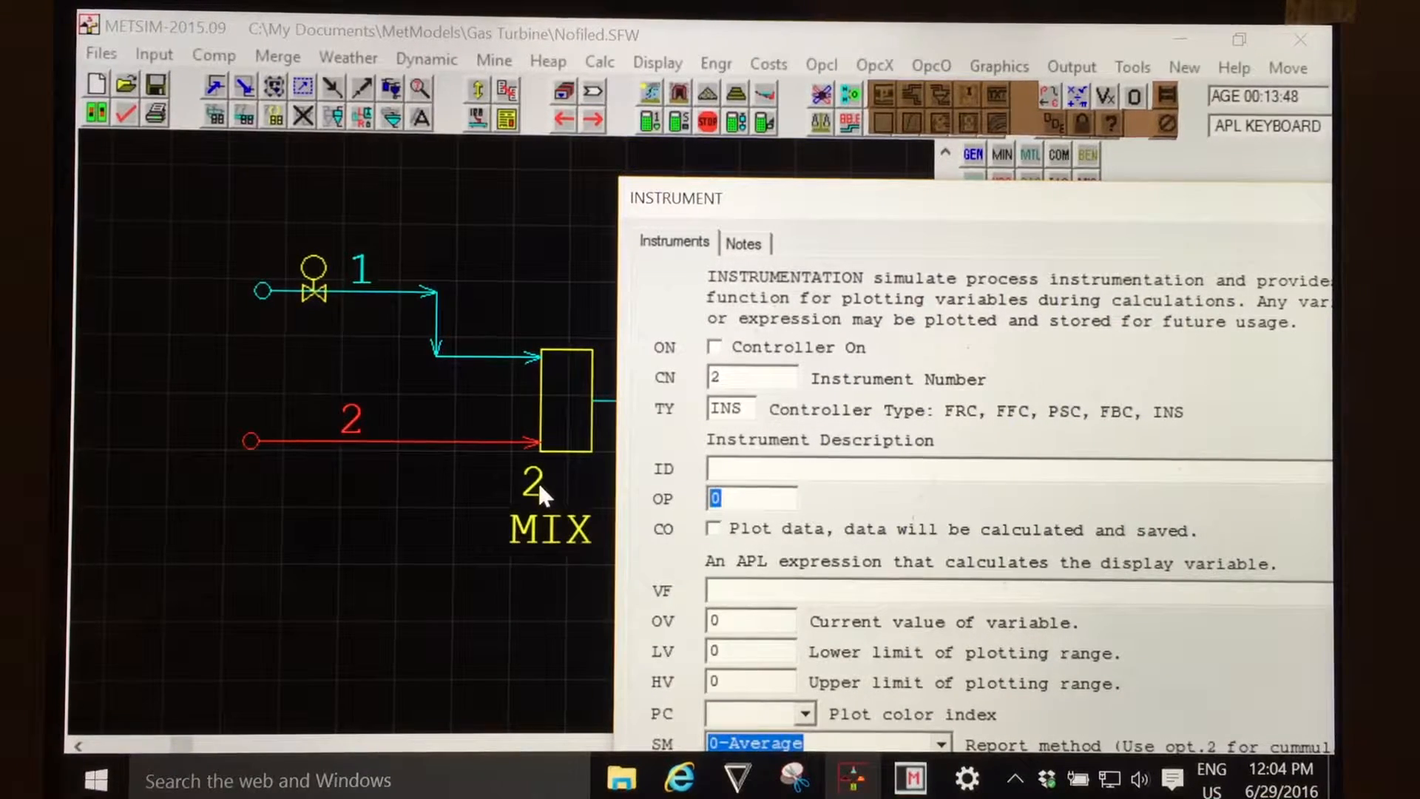
pyautogui.moveTo(538, 385)
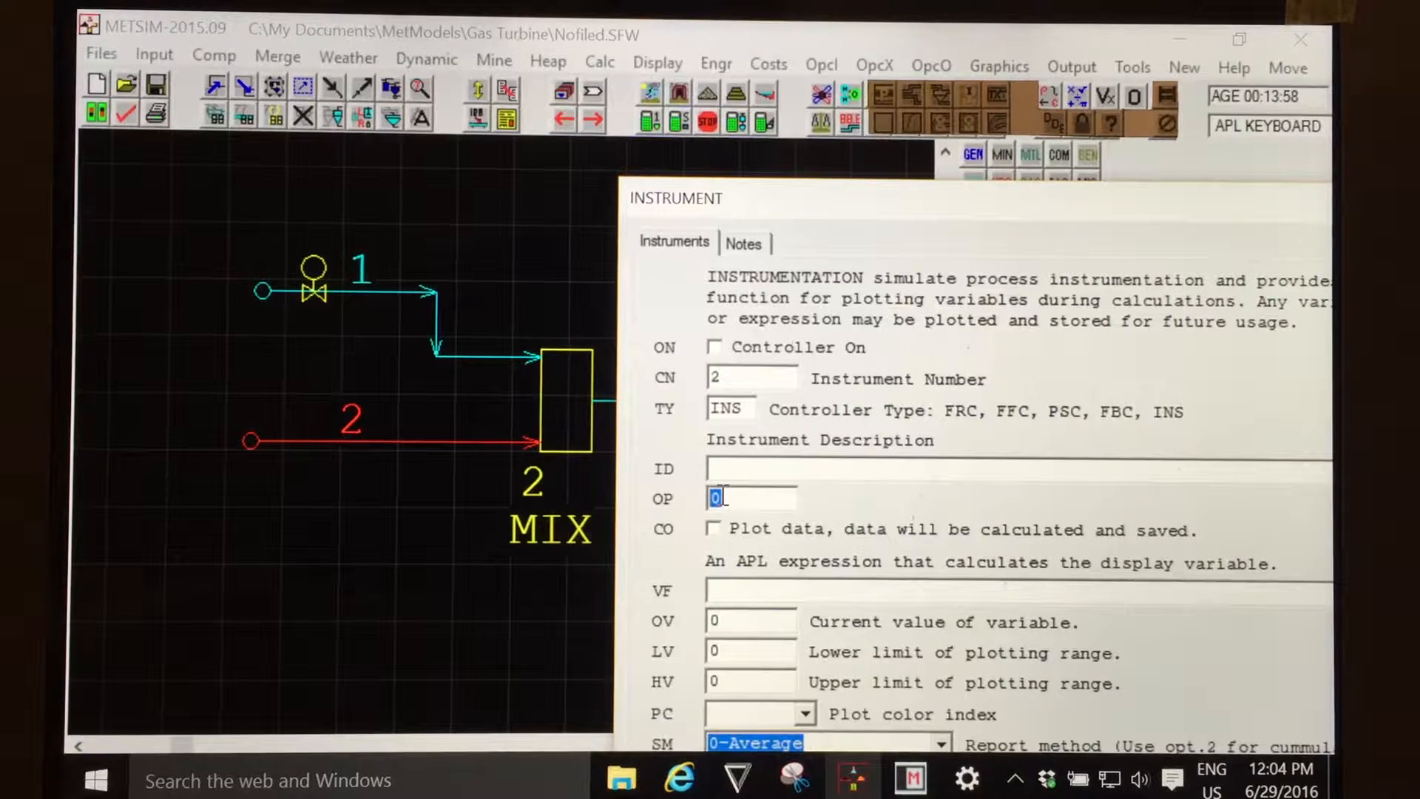
pyautogui.moveTo(579, 427)
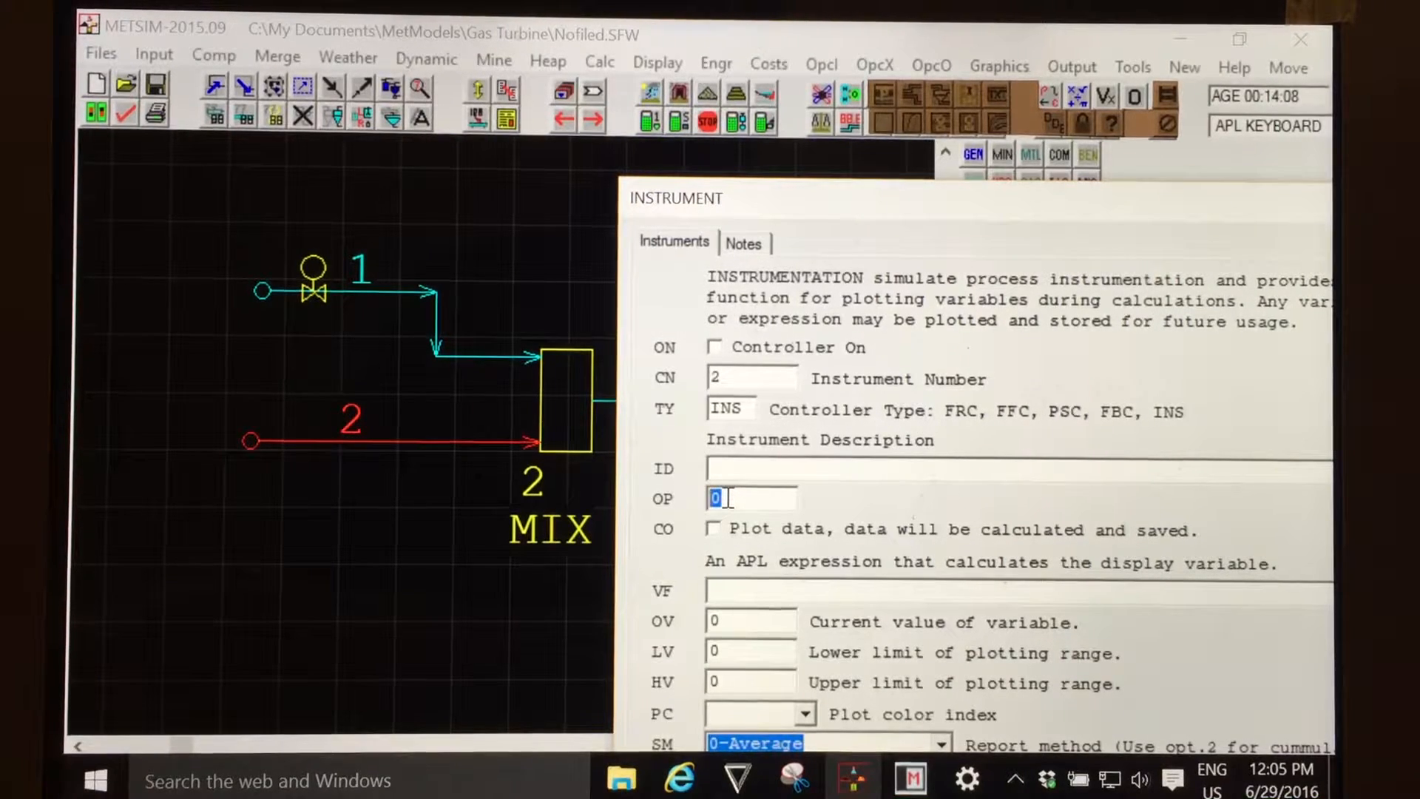
# - Set instrument 2's OP value to 2 and switch the controller on
pyautogui.write('2')
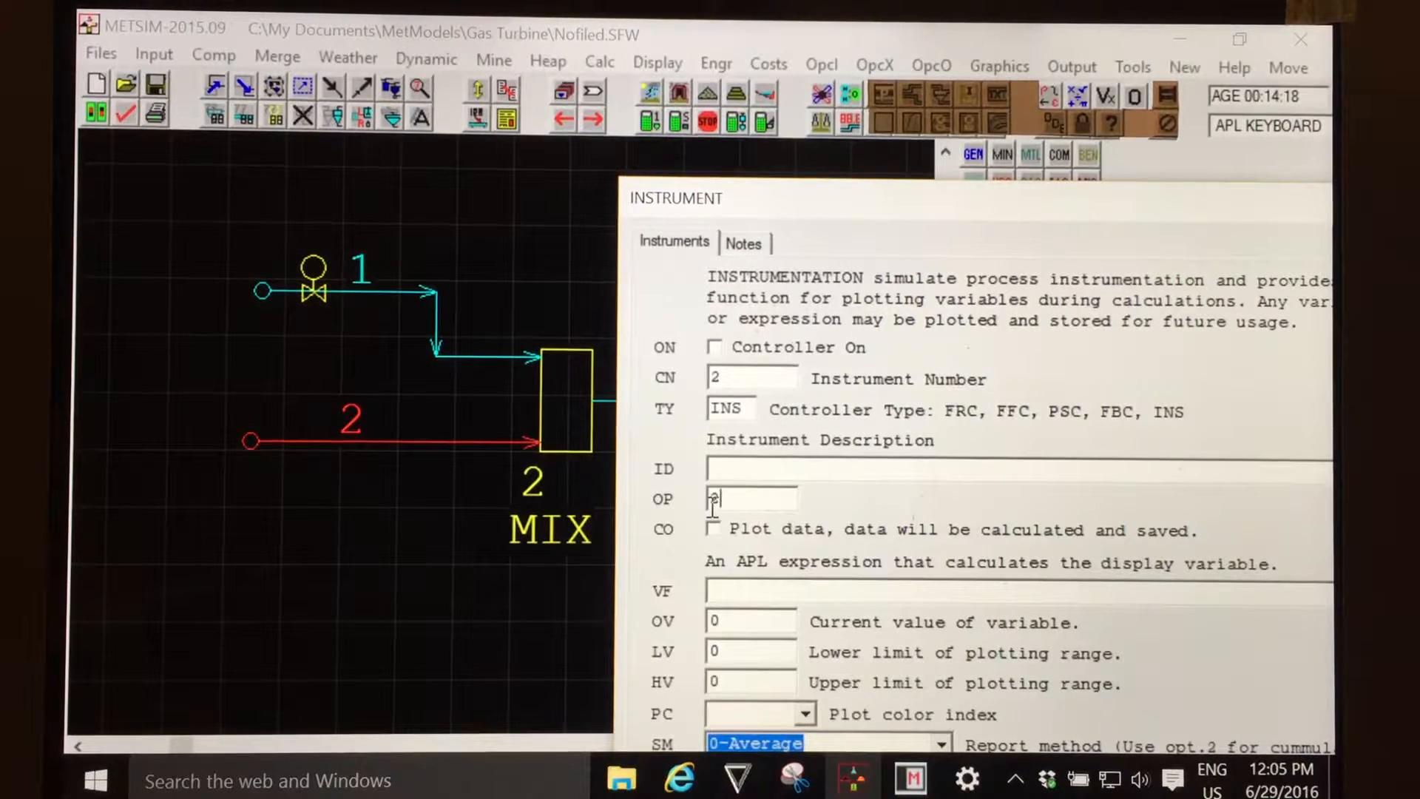
pyautogui.write('2')
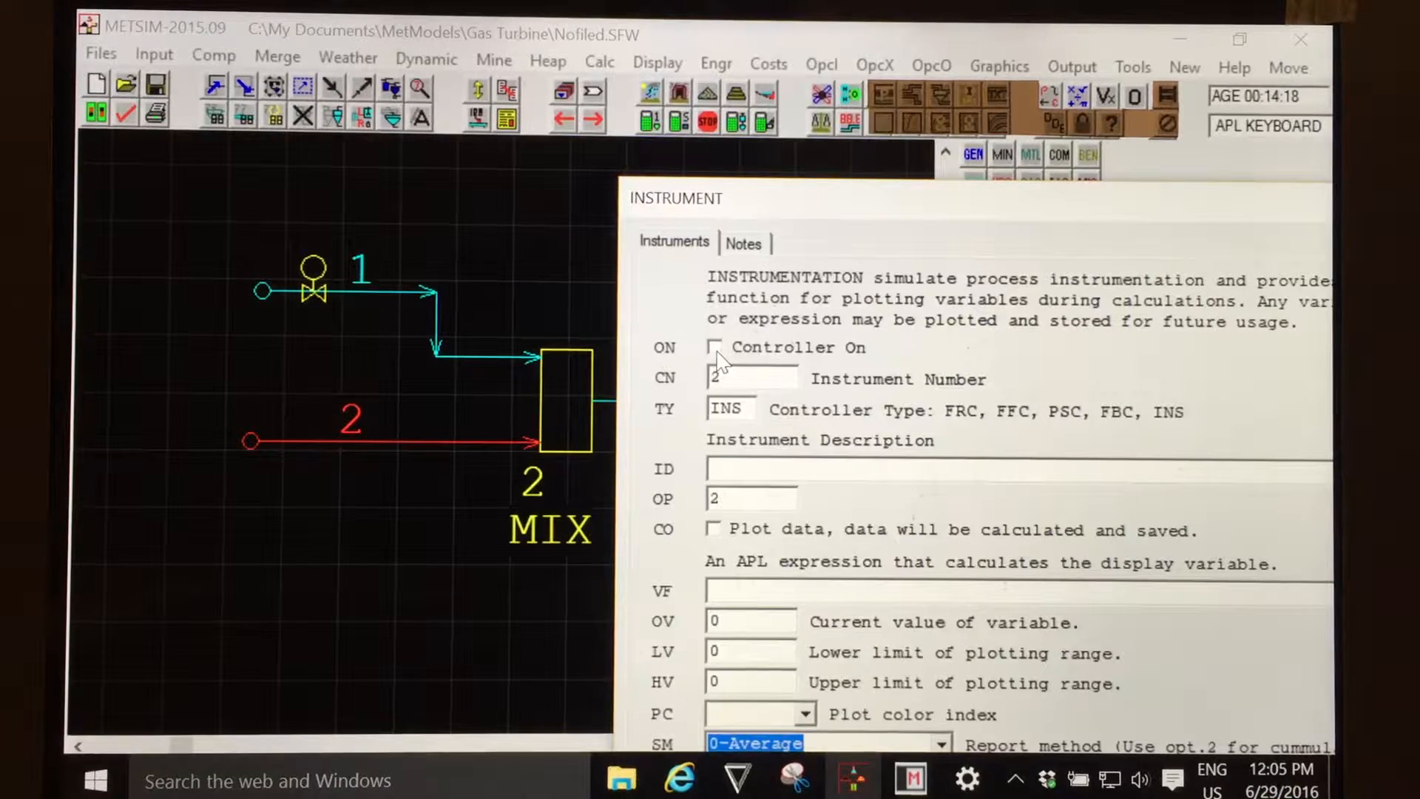
pyautogui.click(715, 346)
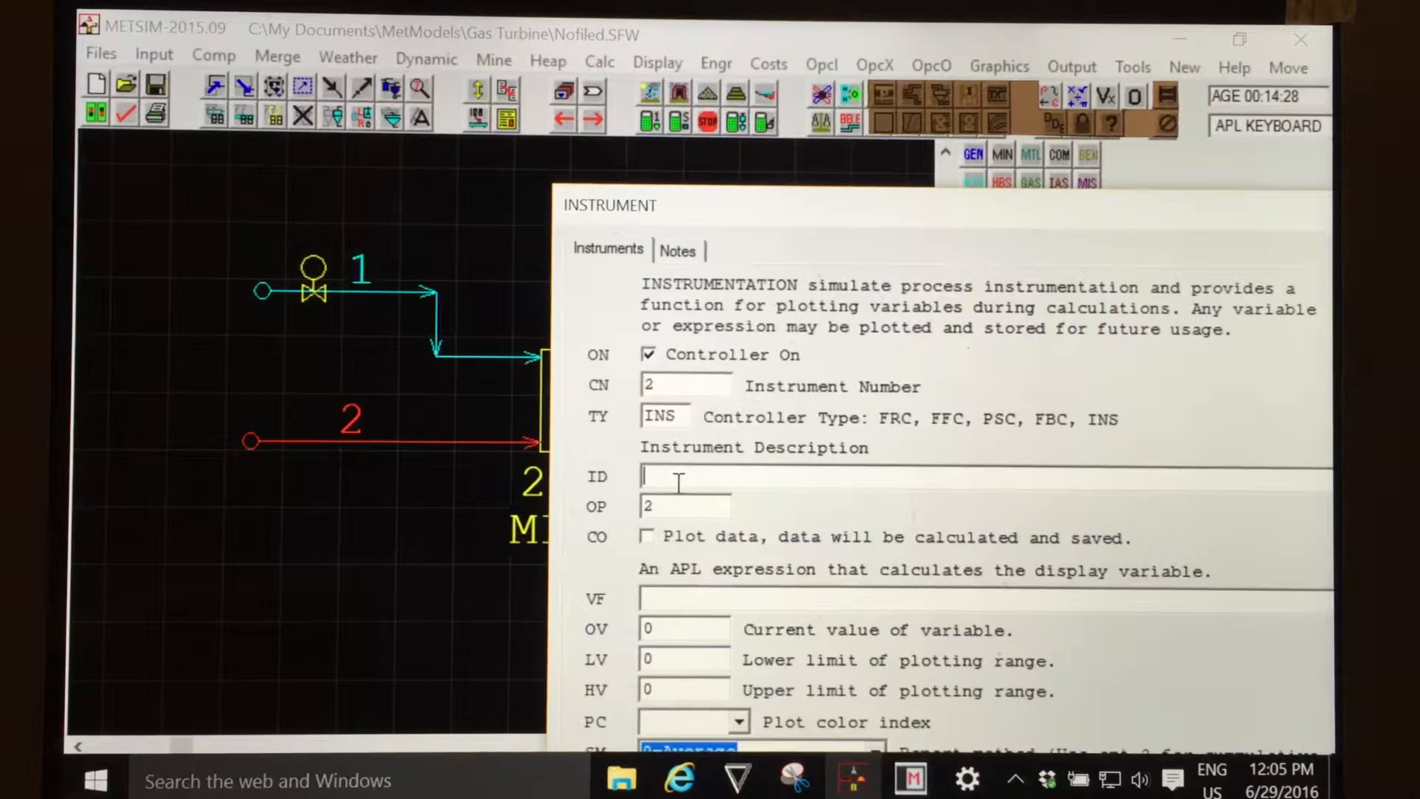
# - Enter Outlet_m3ph_PV as the instrument description and select the whole text
pyautogui.write('Out')
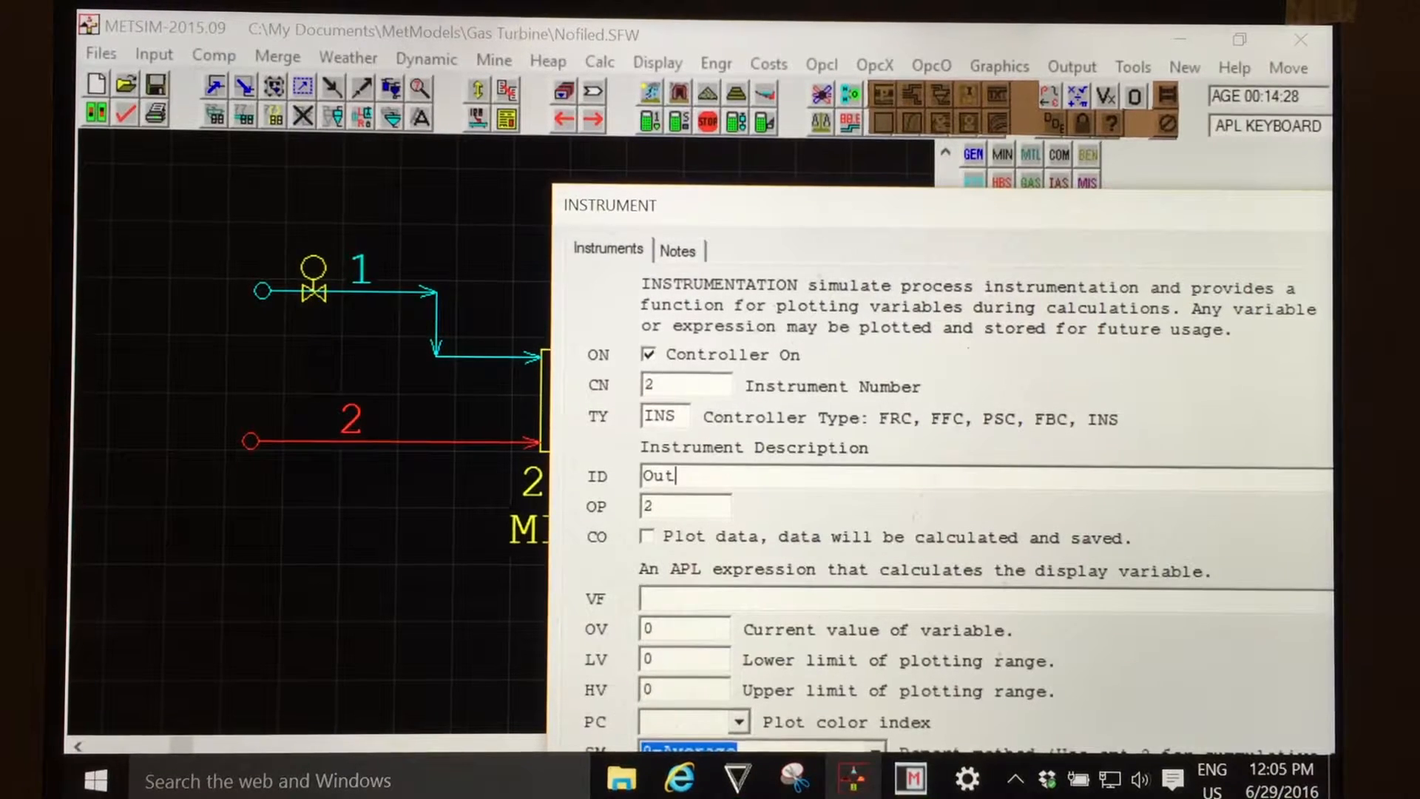
pyautogui.write('let')
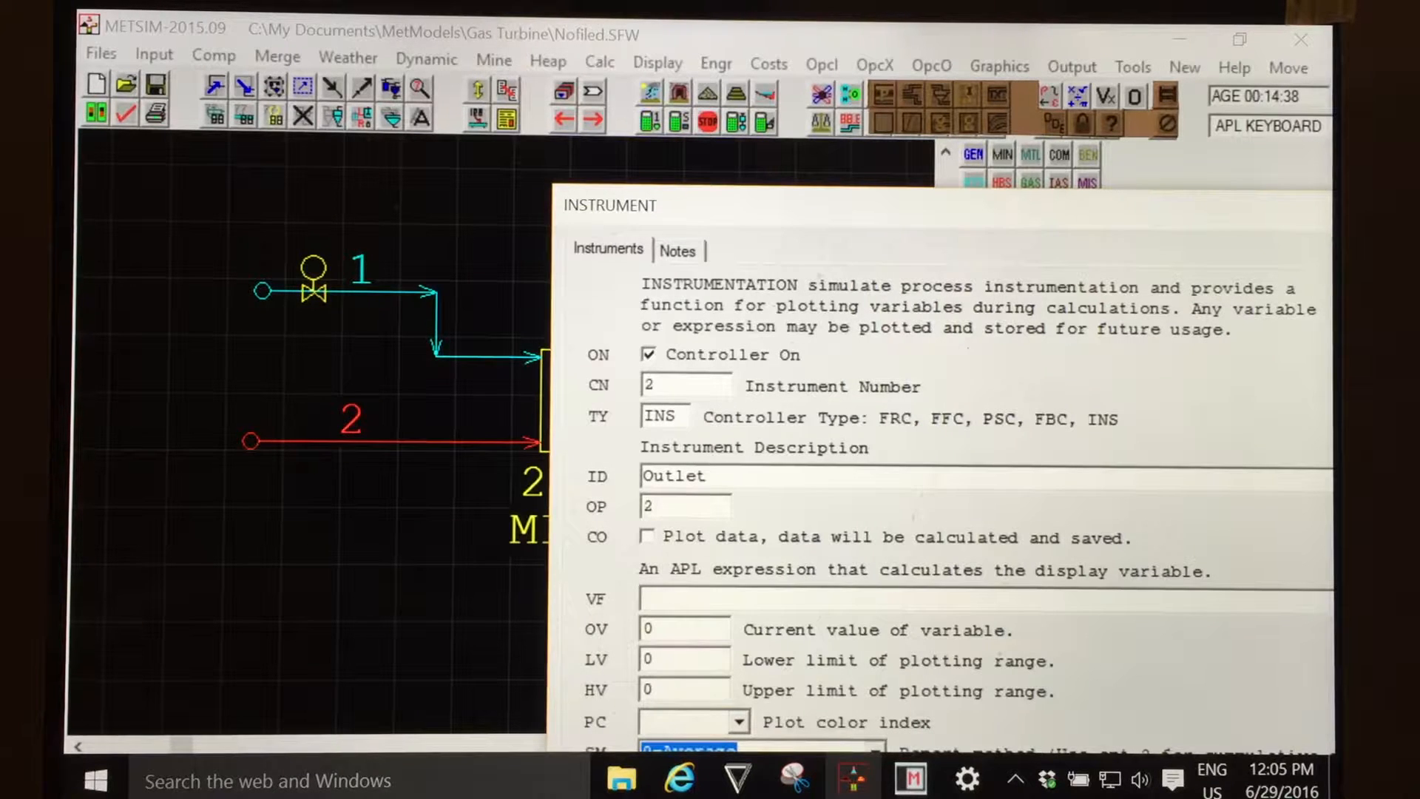
pyautogui.click(696, 474)
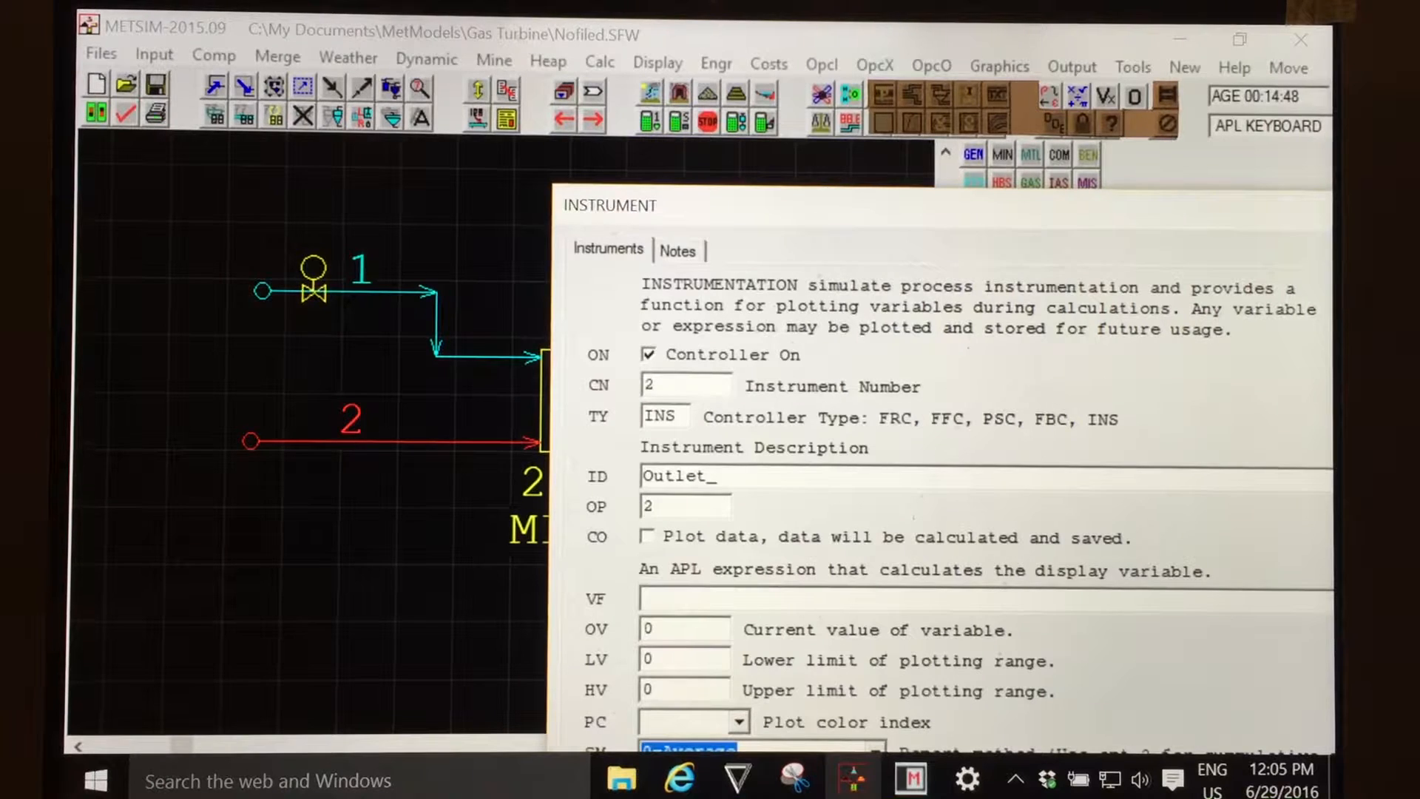
pyautogui.write('m')
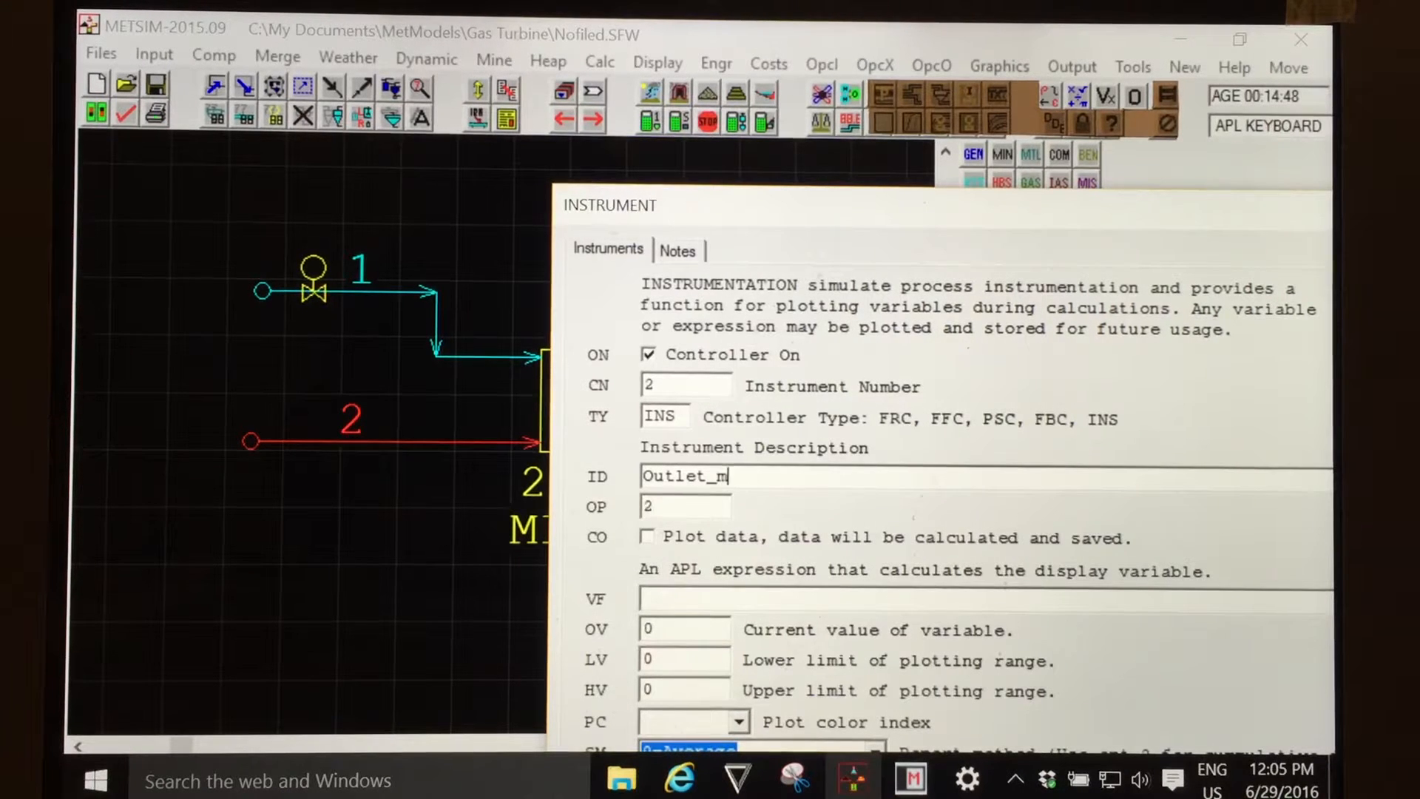
pyautogui.write('3p')
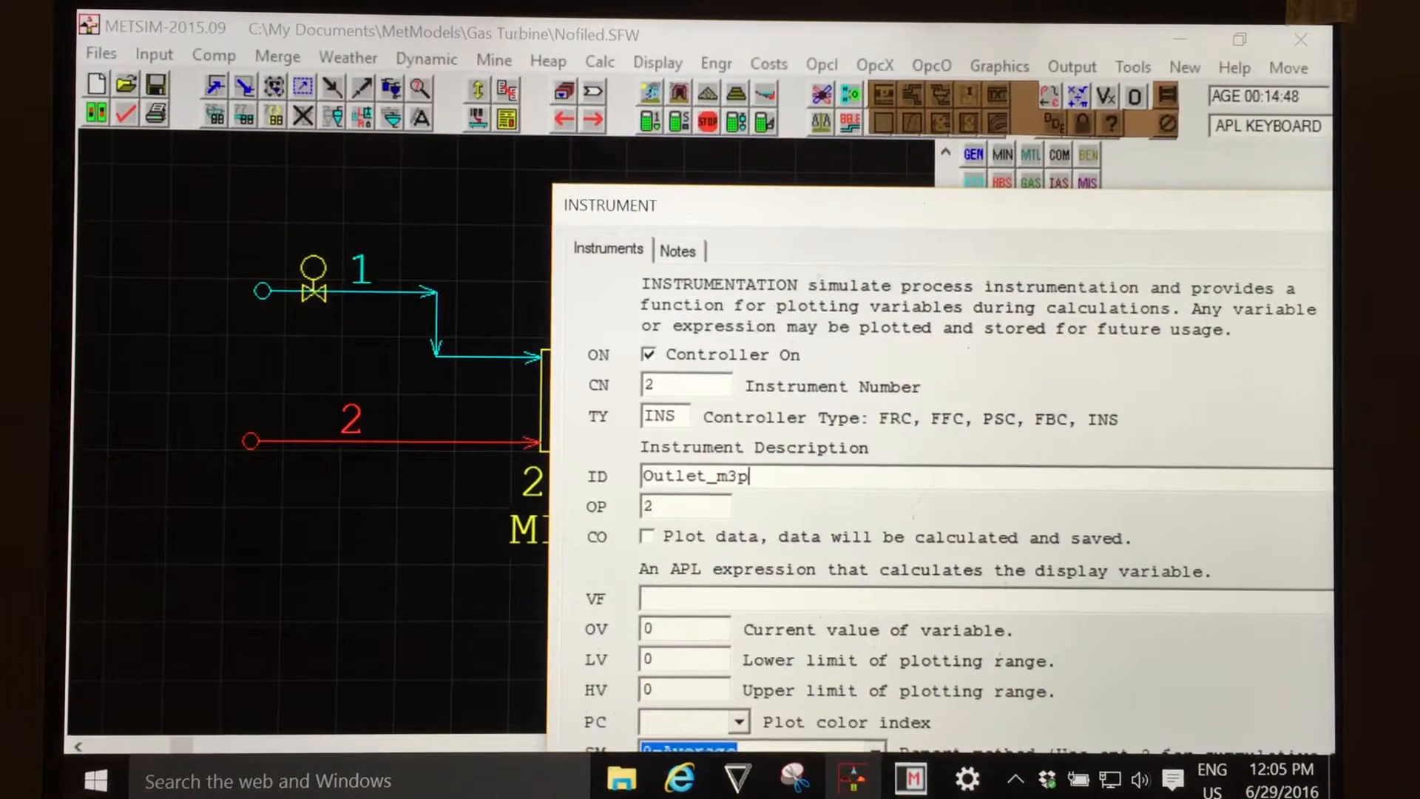
pyautogui.write('h_')
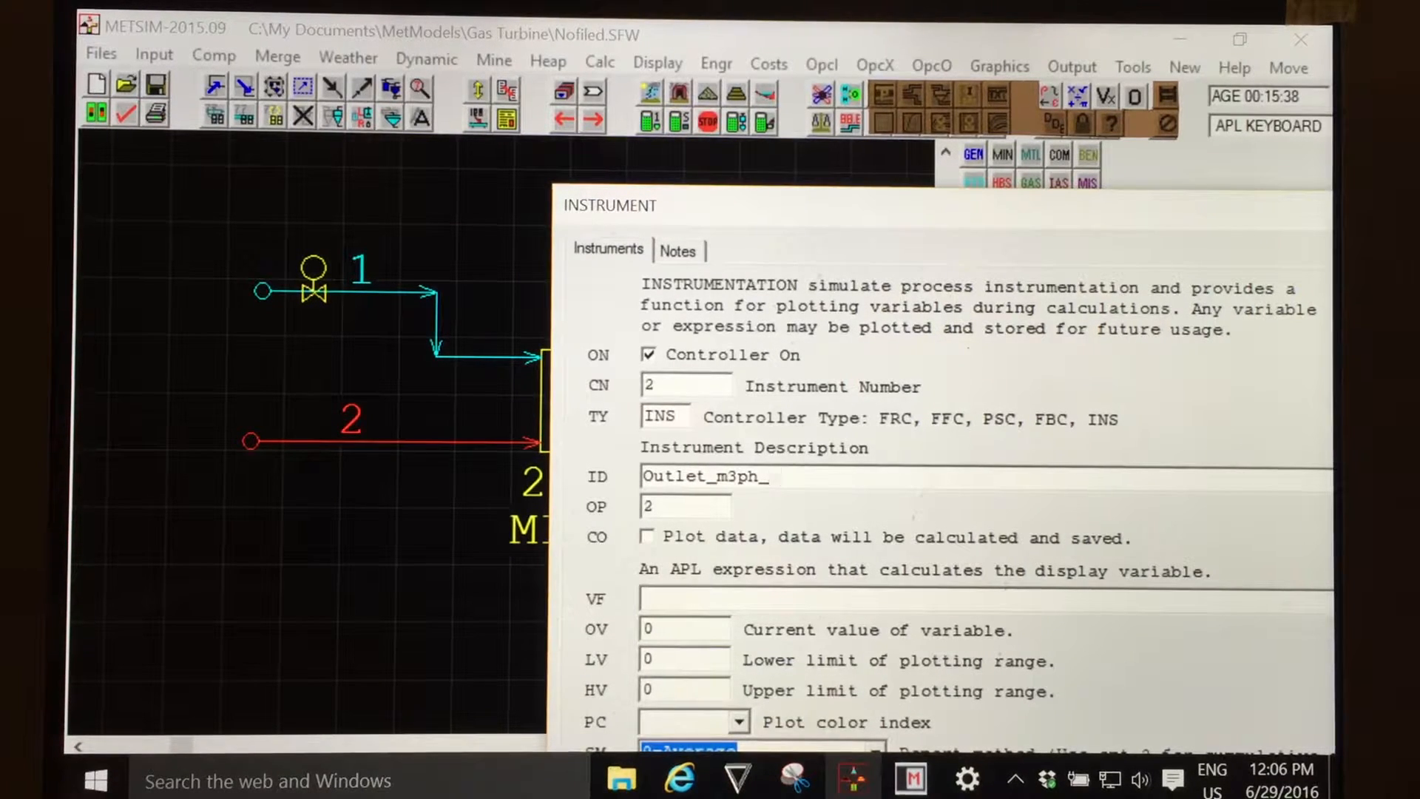
pyautogui.write('PV')
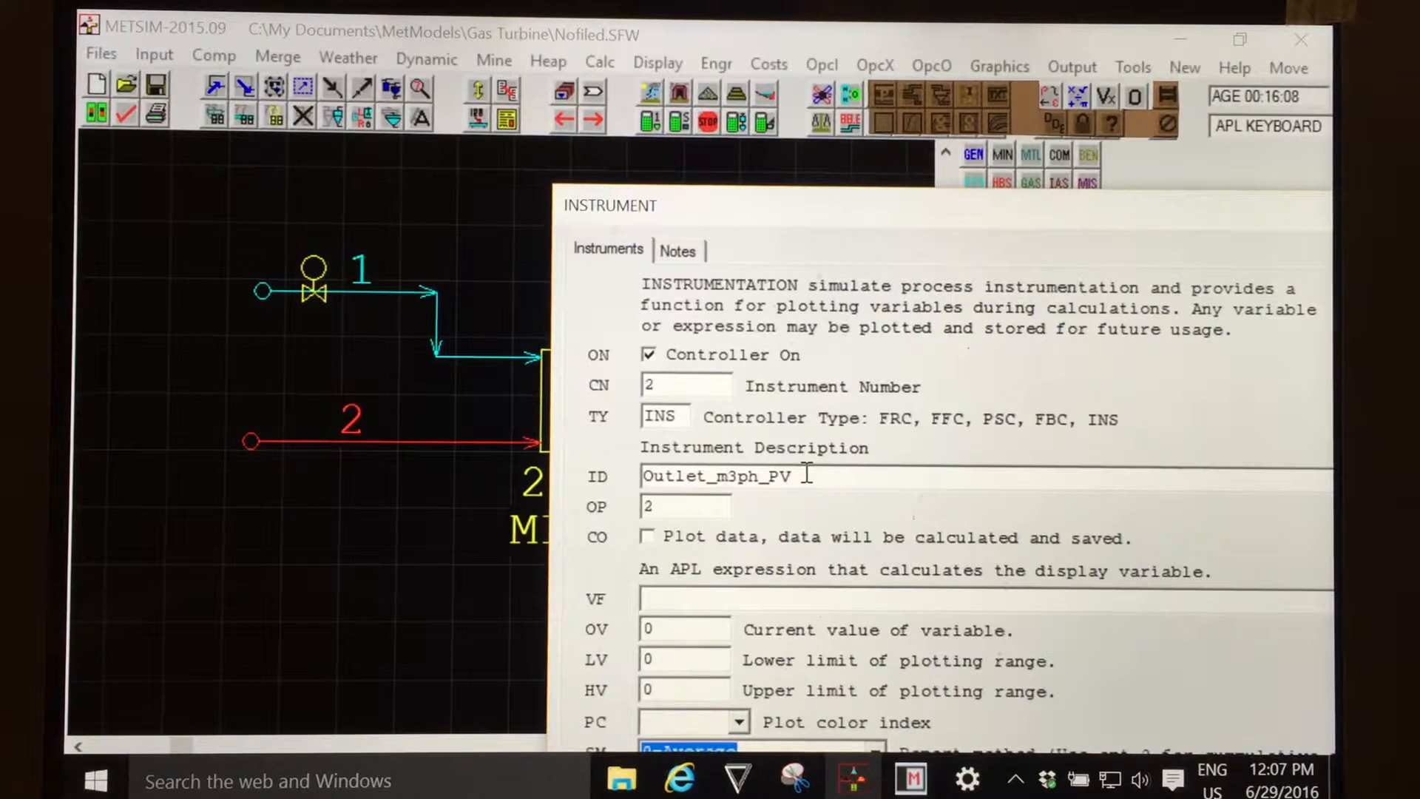
pyautogui.moveTo(842, 224)
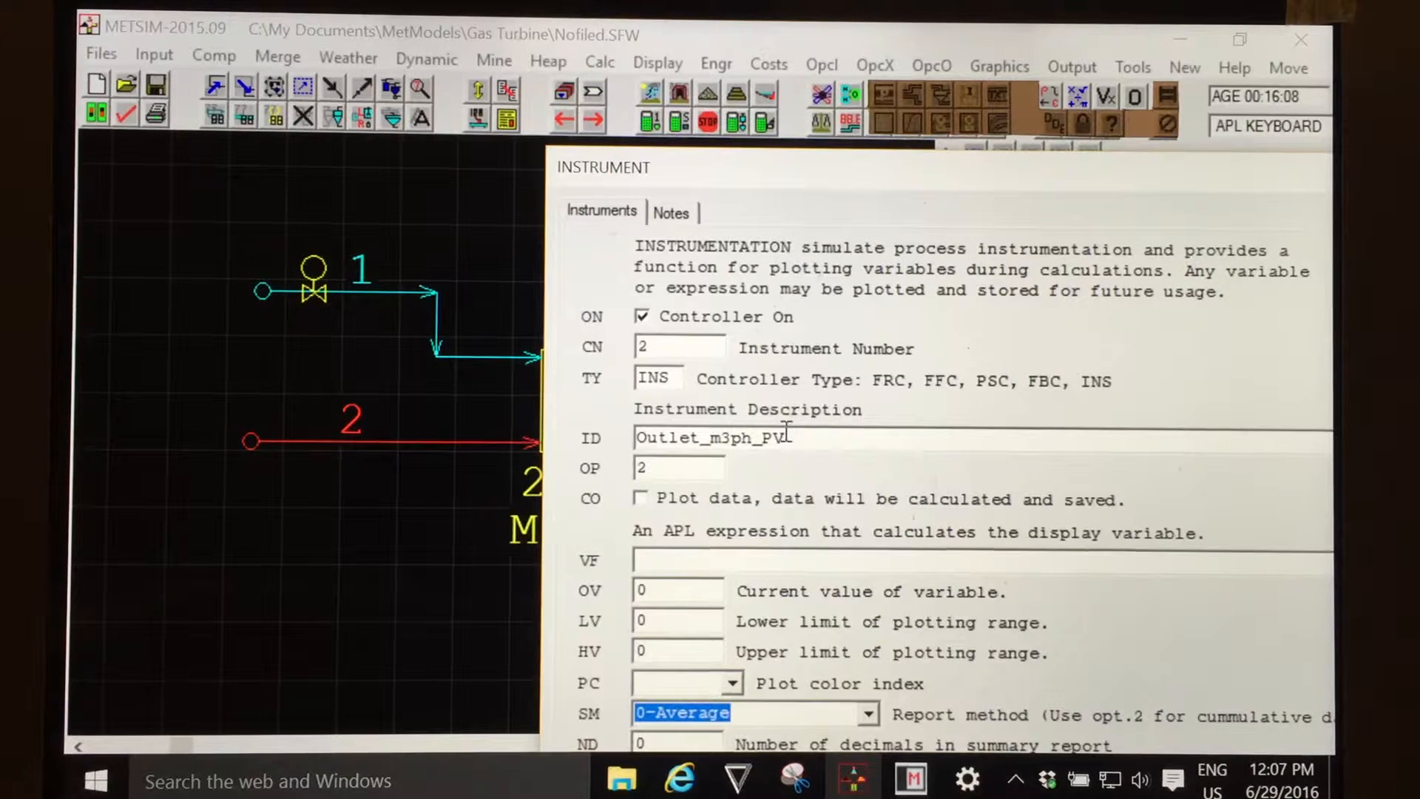
pyautogui.tripleClick(711, 438)
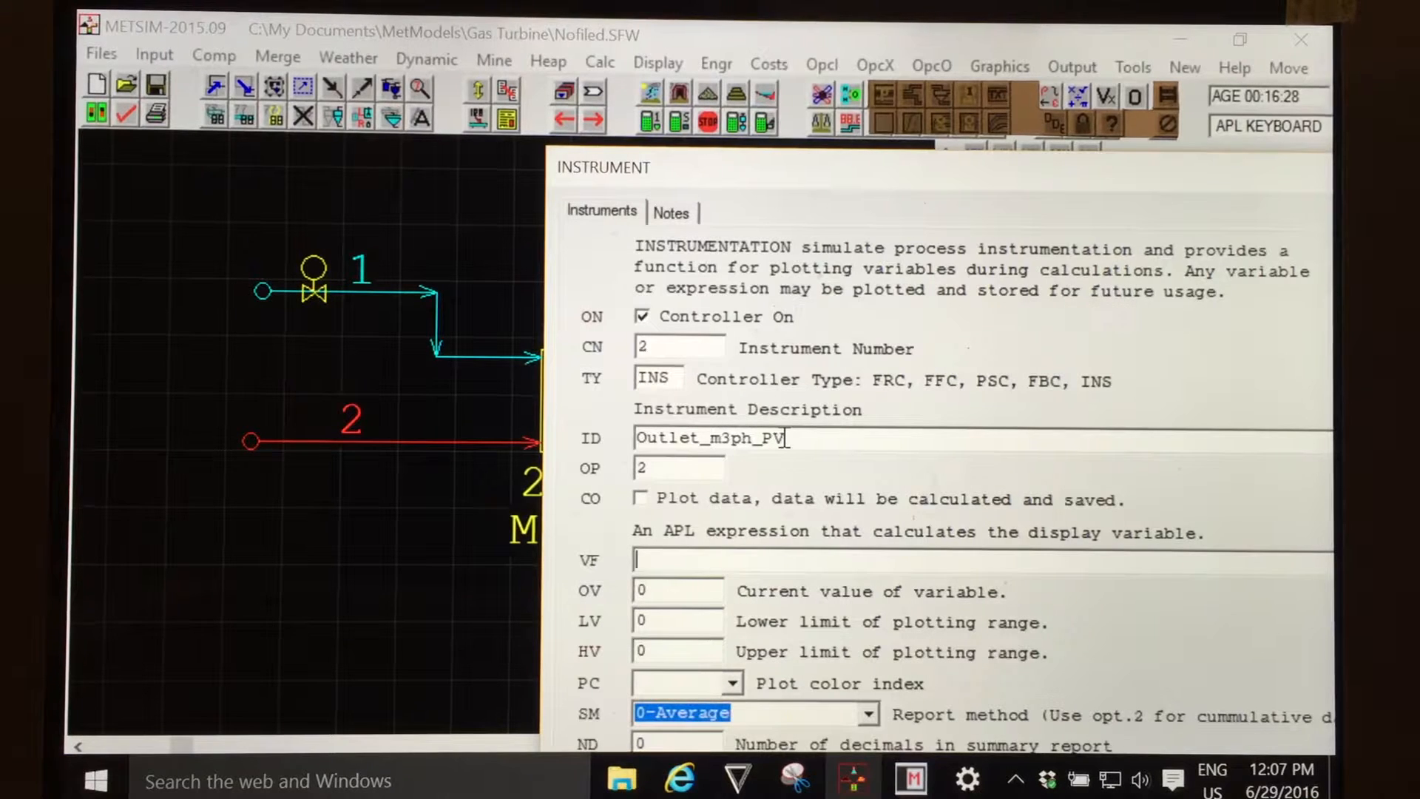
# - Enter US_Outlet_m3ph_PV as the display-variable (VF) expression
pyautogui.tripleClick(709, 438)
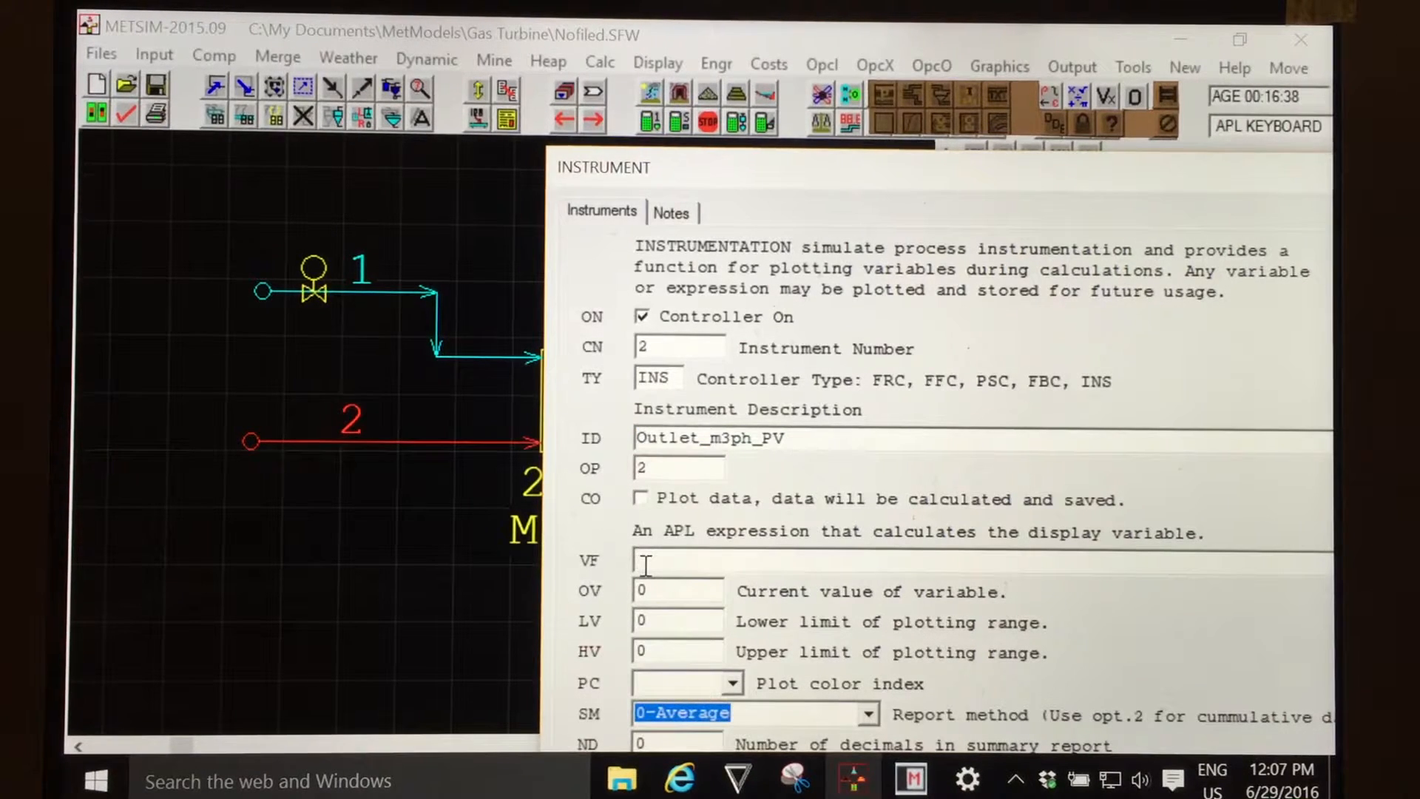
pyautogui.write('Outlet_m3ph_PV')
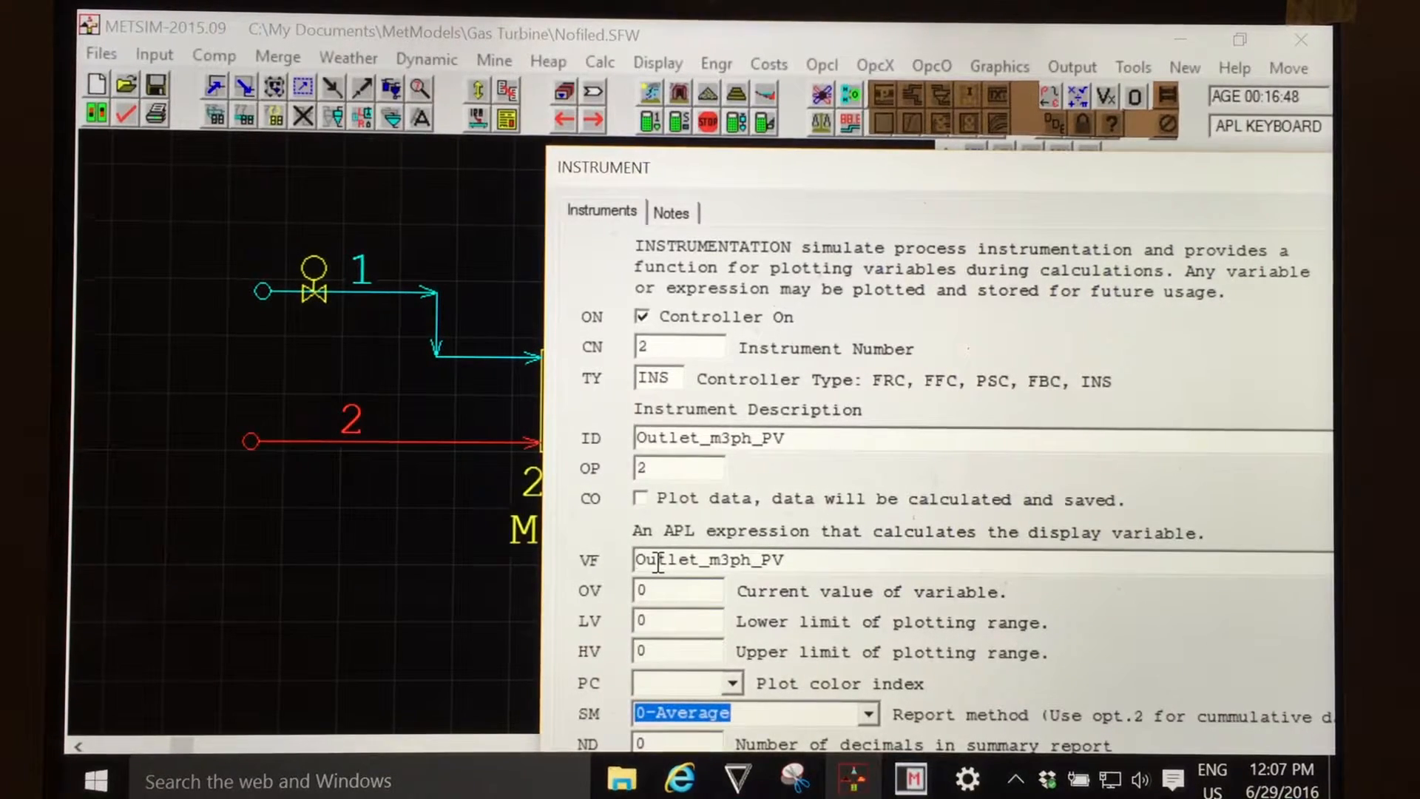
pyautogui.write('US')
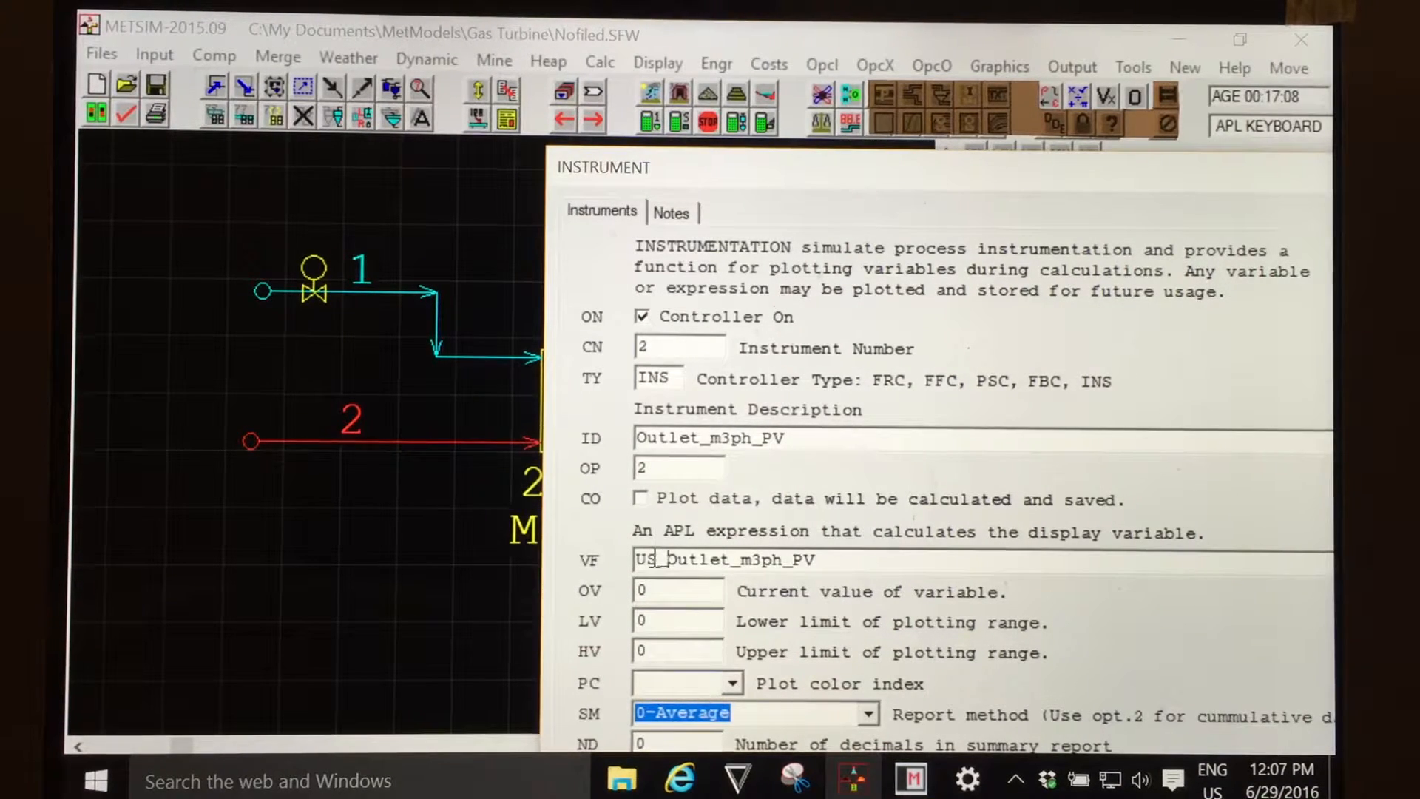
# - Extend the VF expression to US_Outlet_m3ph_PV ← VCMH
pyautogui.doubleClick(646, 559)
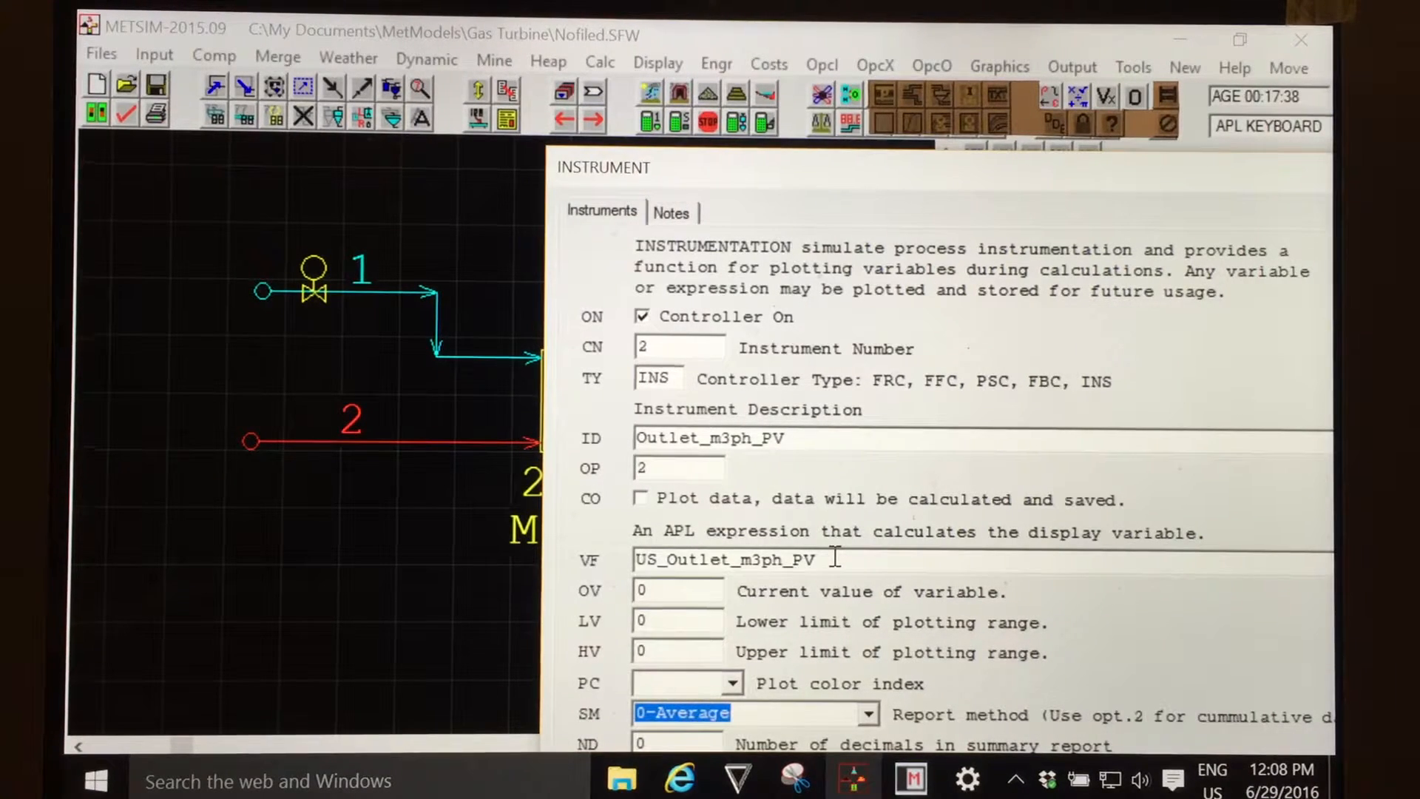
pyautogui.write('←')
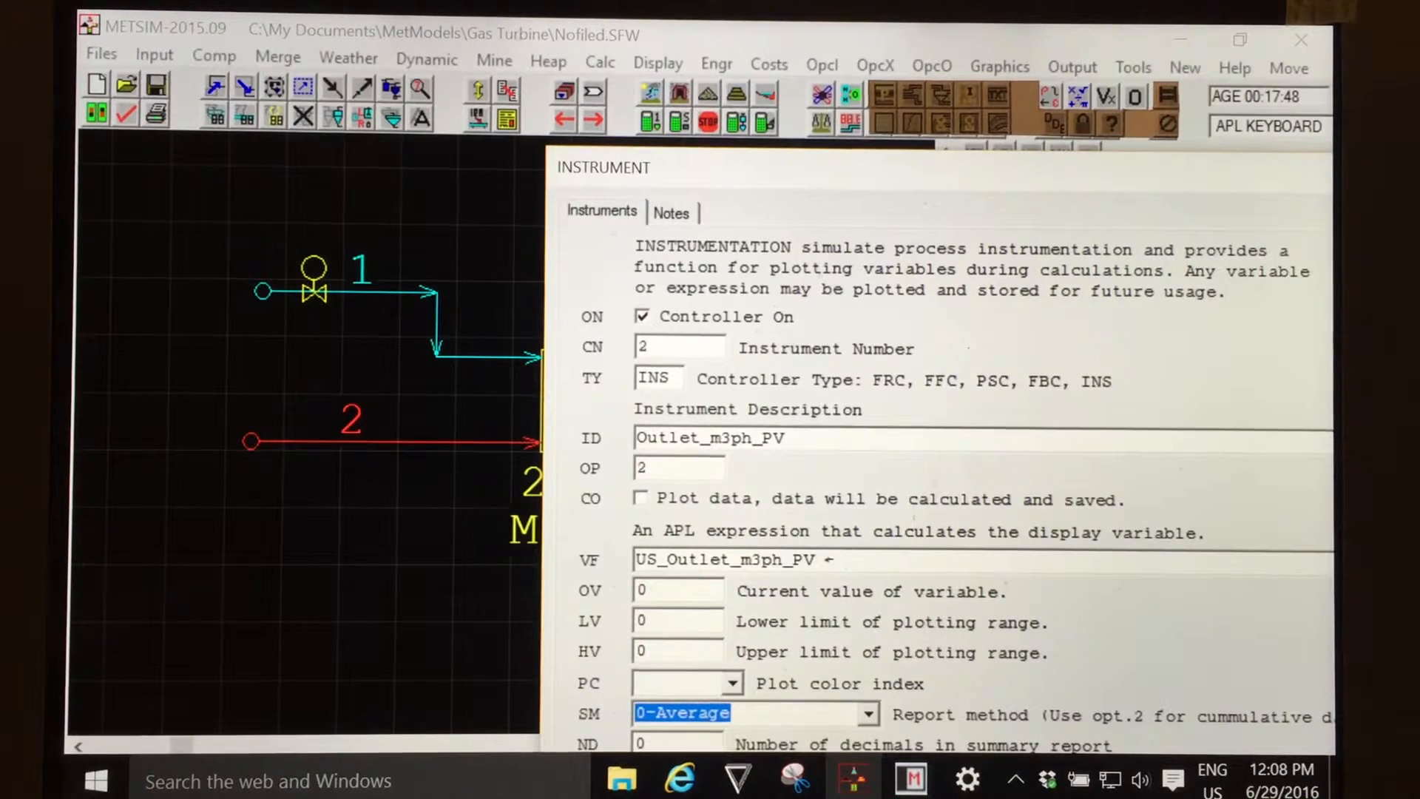
pyautogui.write('VCMH')
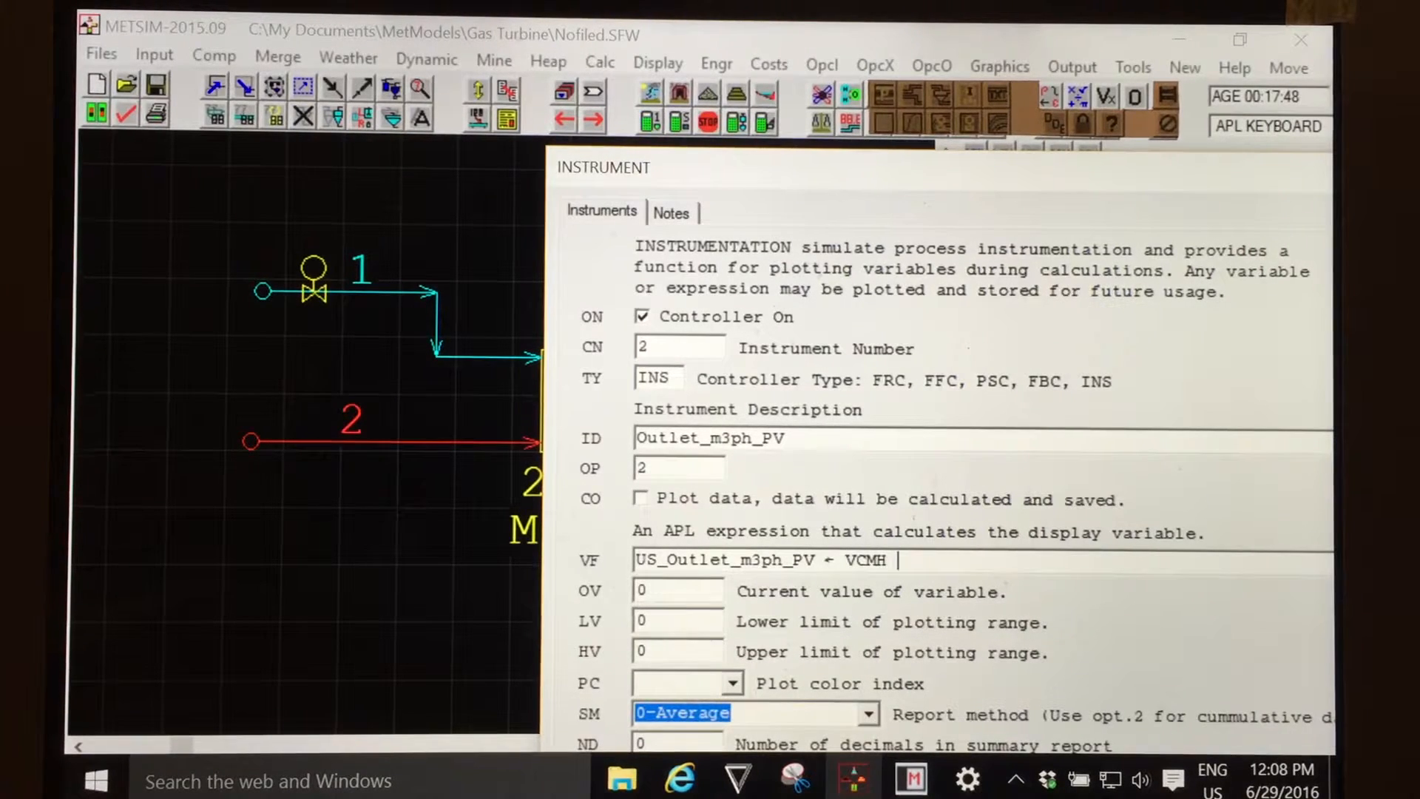
# - Complete the expression as US_Outlet_m3ph_PV ← VCMH s3 and move the dialog aside
pyautogui.write('s')
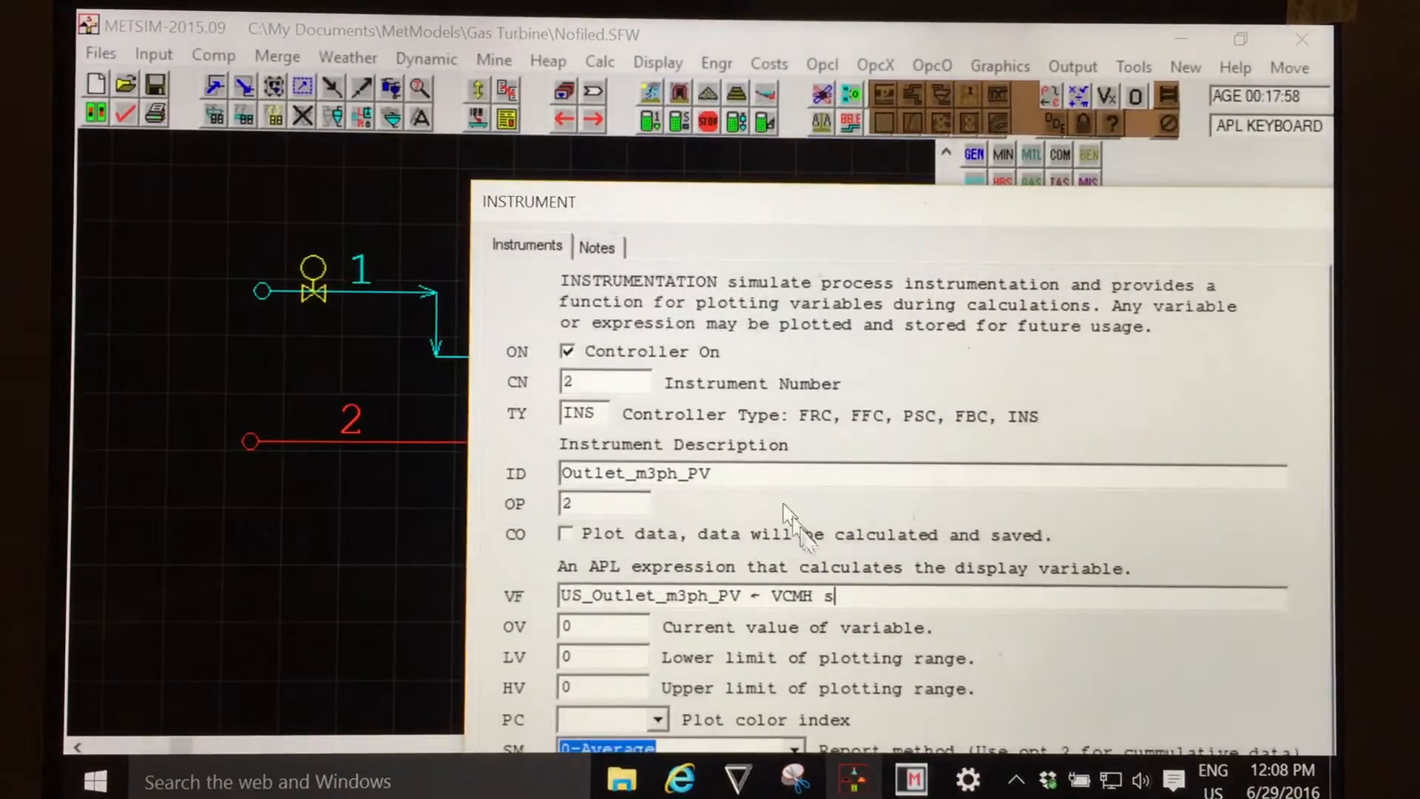
pyautogui.write('3')
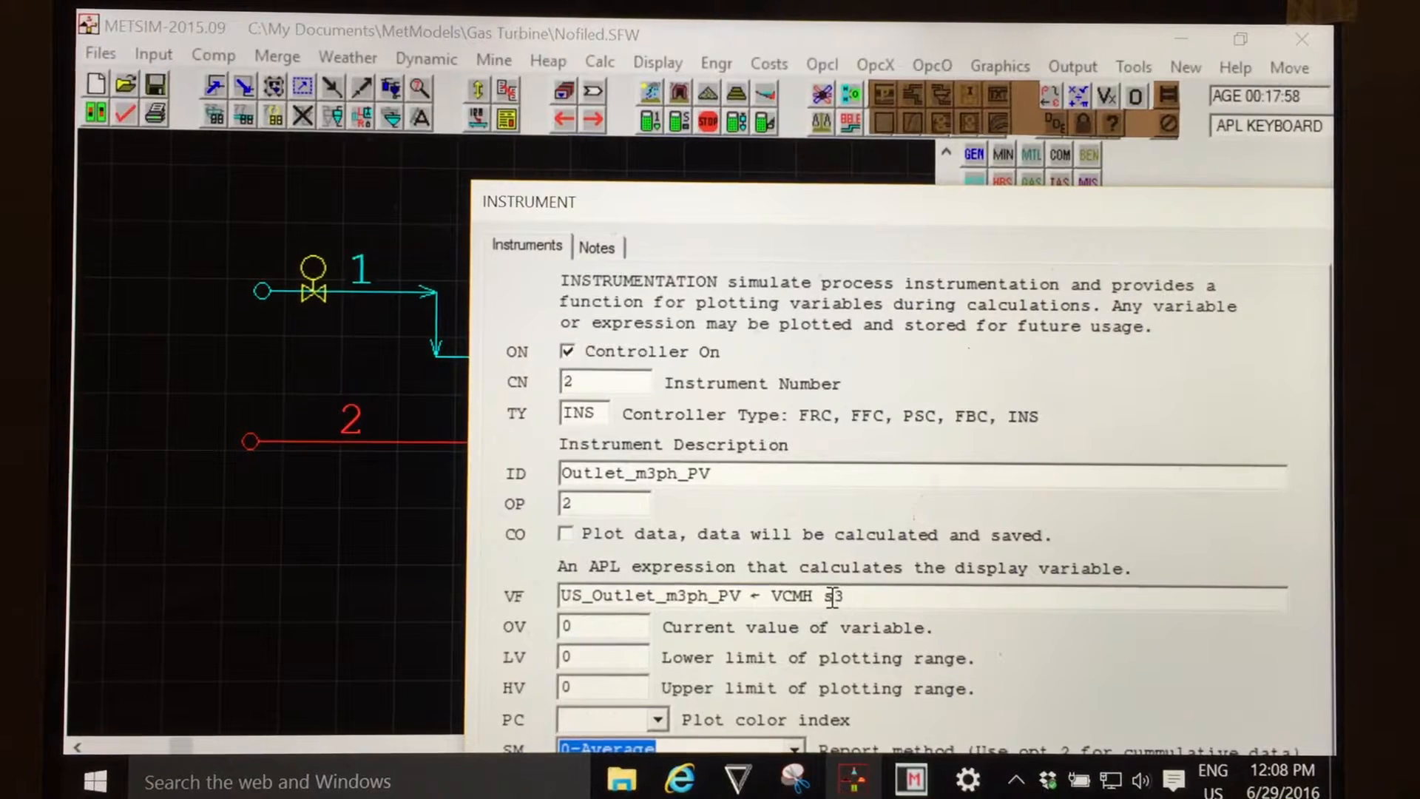
pyautogui.doubleClick(825, 596)
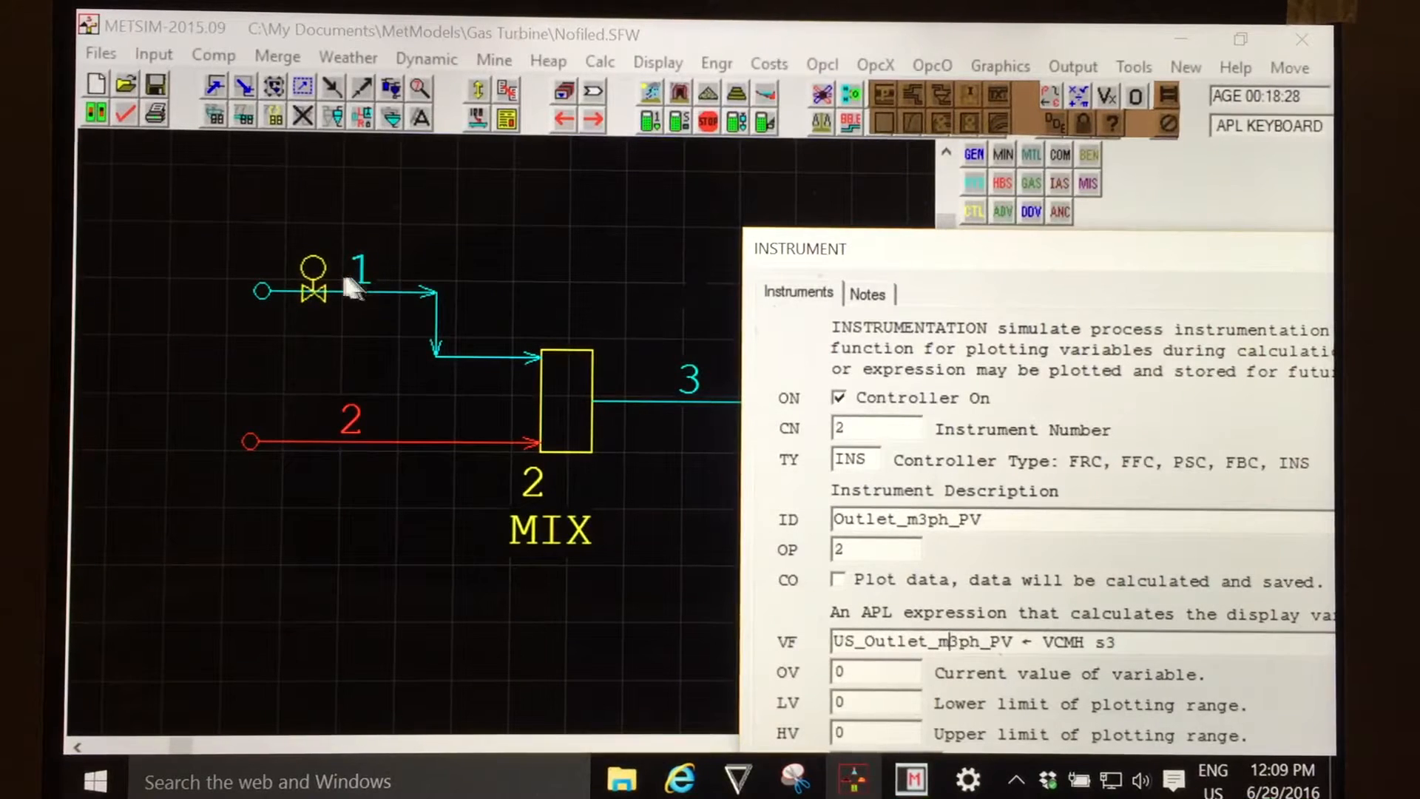
pyautogui.moveTo(678, 444)
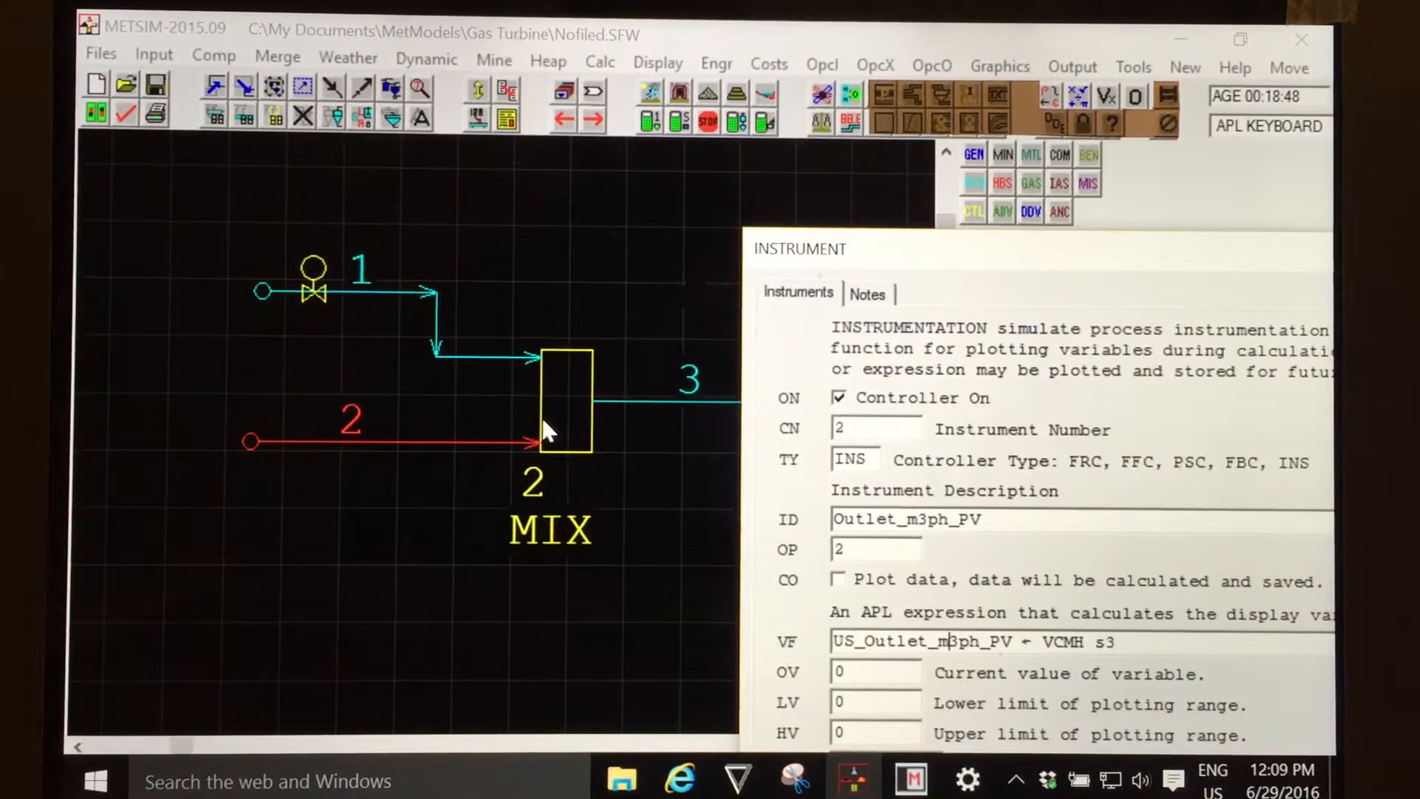
pyautogui.moveTo(683, 424)
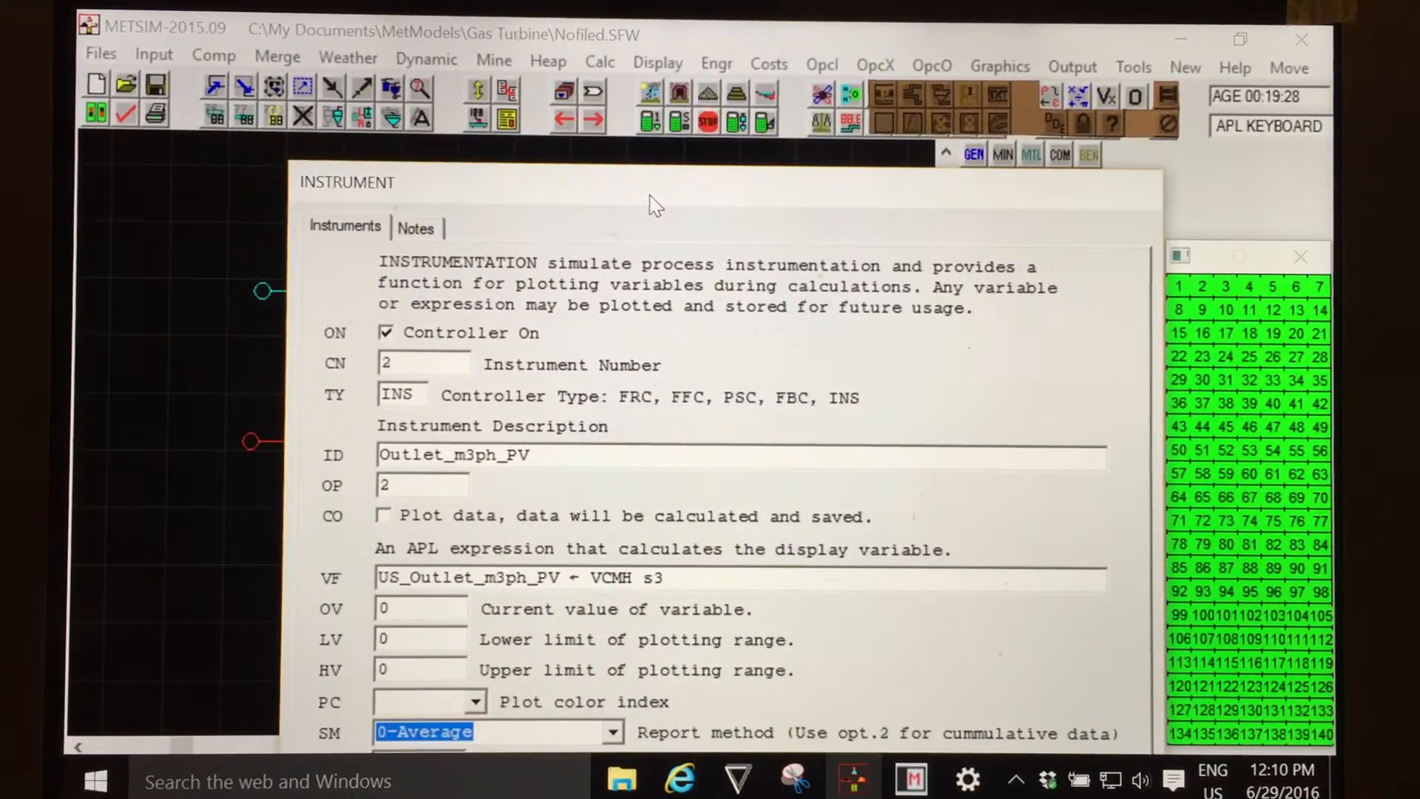
pyautogui.moveTo(607, 325)
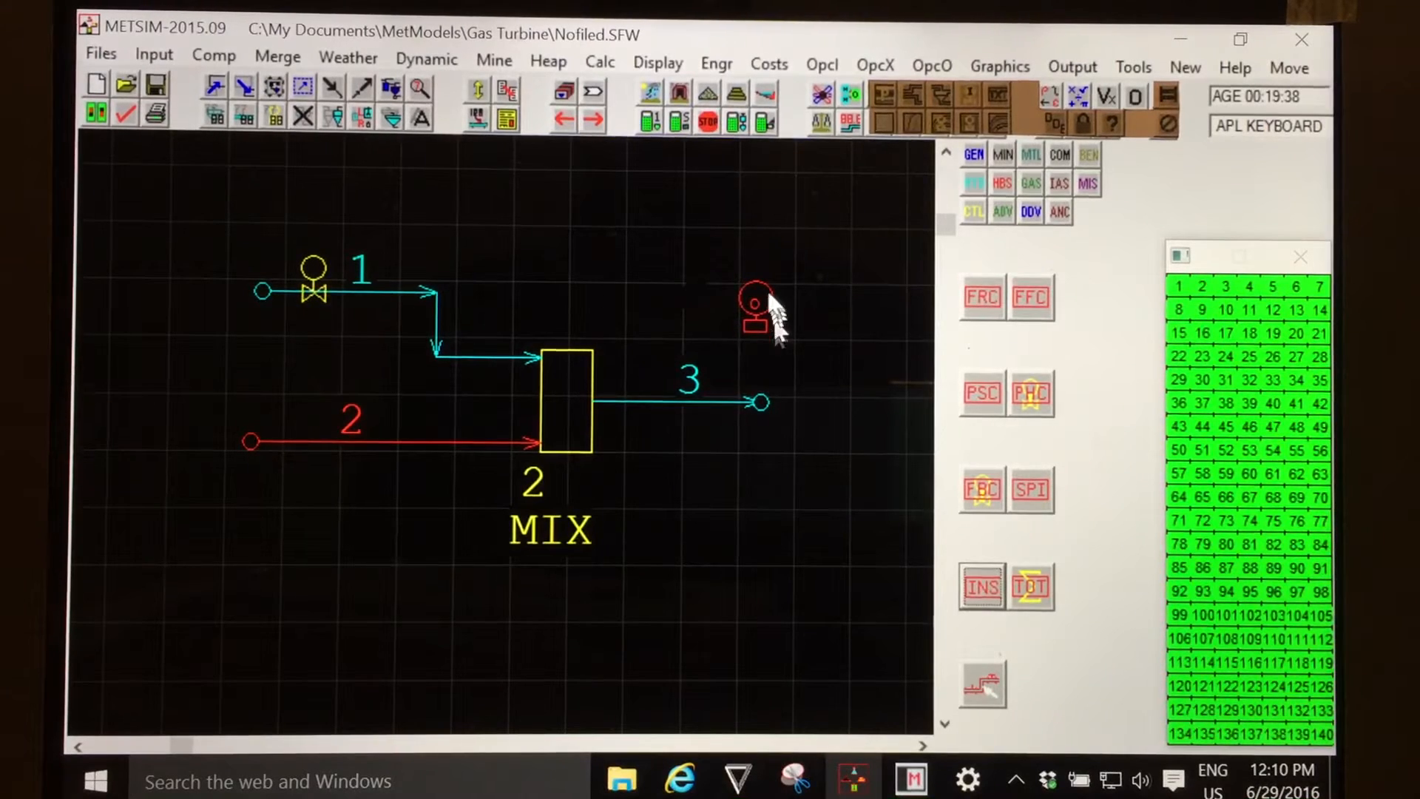
pyautogui.moveTo(394, 203)
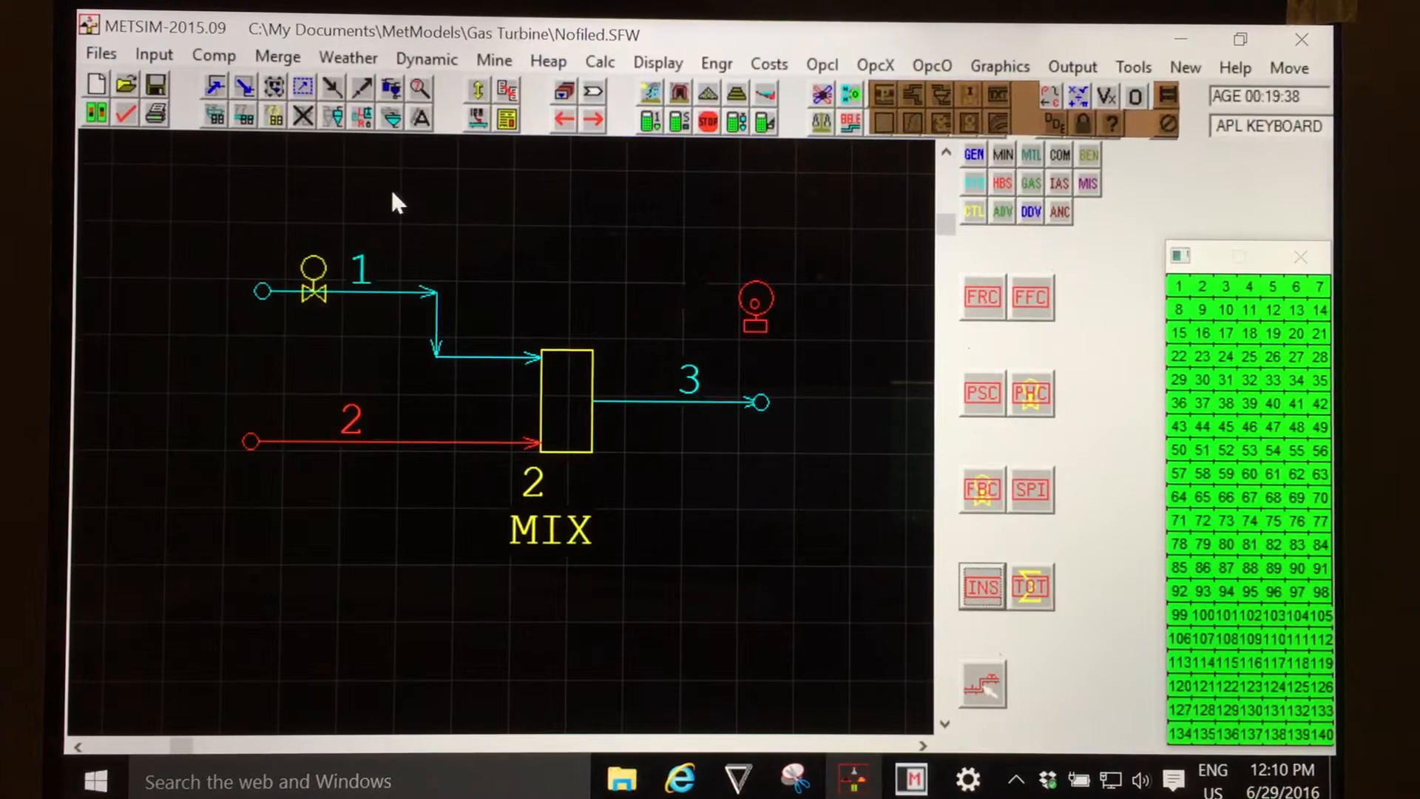
pyautogui.moveTo(389, 86)
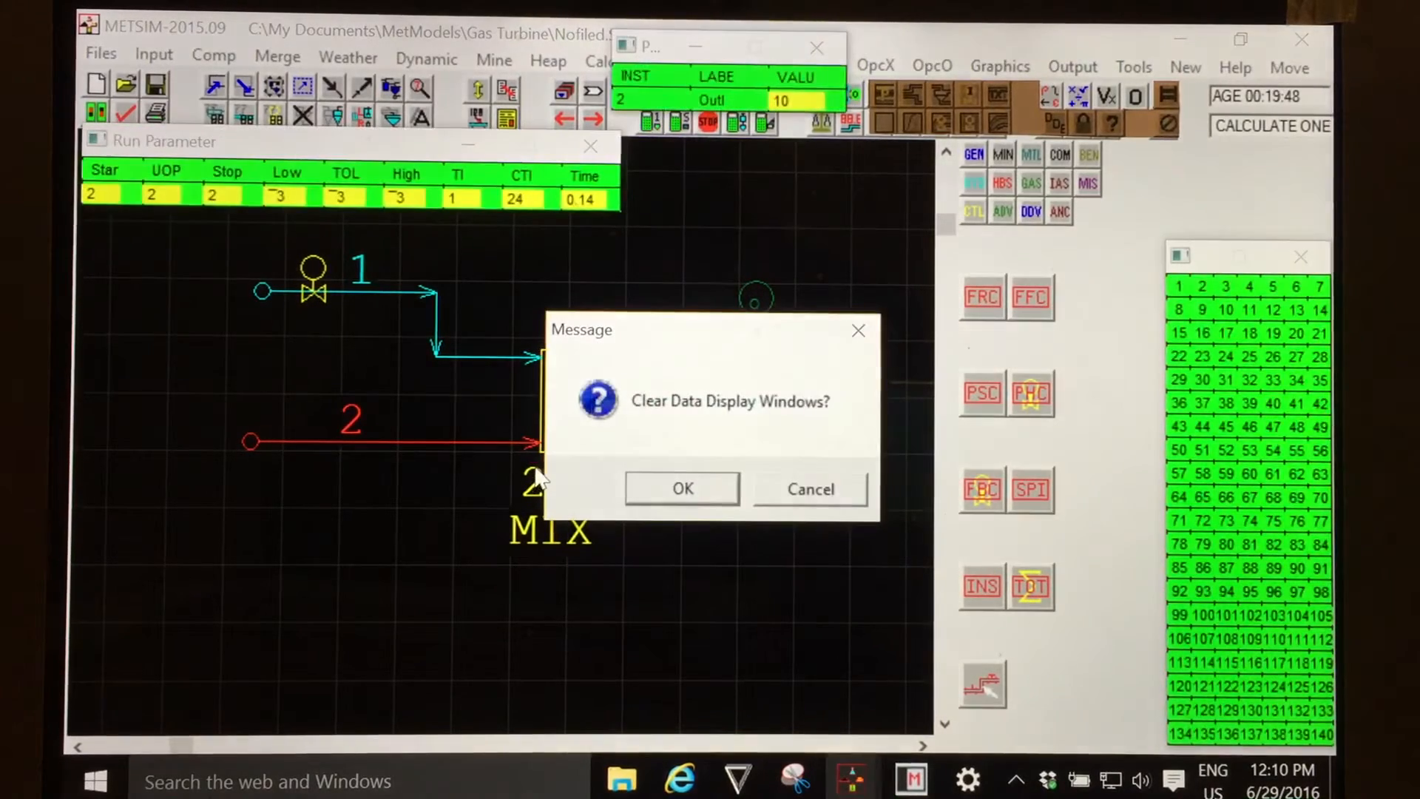
# - Confirm clearing the data display windows after the calculation reports instrument 2's value as 10
pyautogui.click(681, 488)
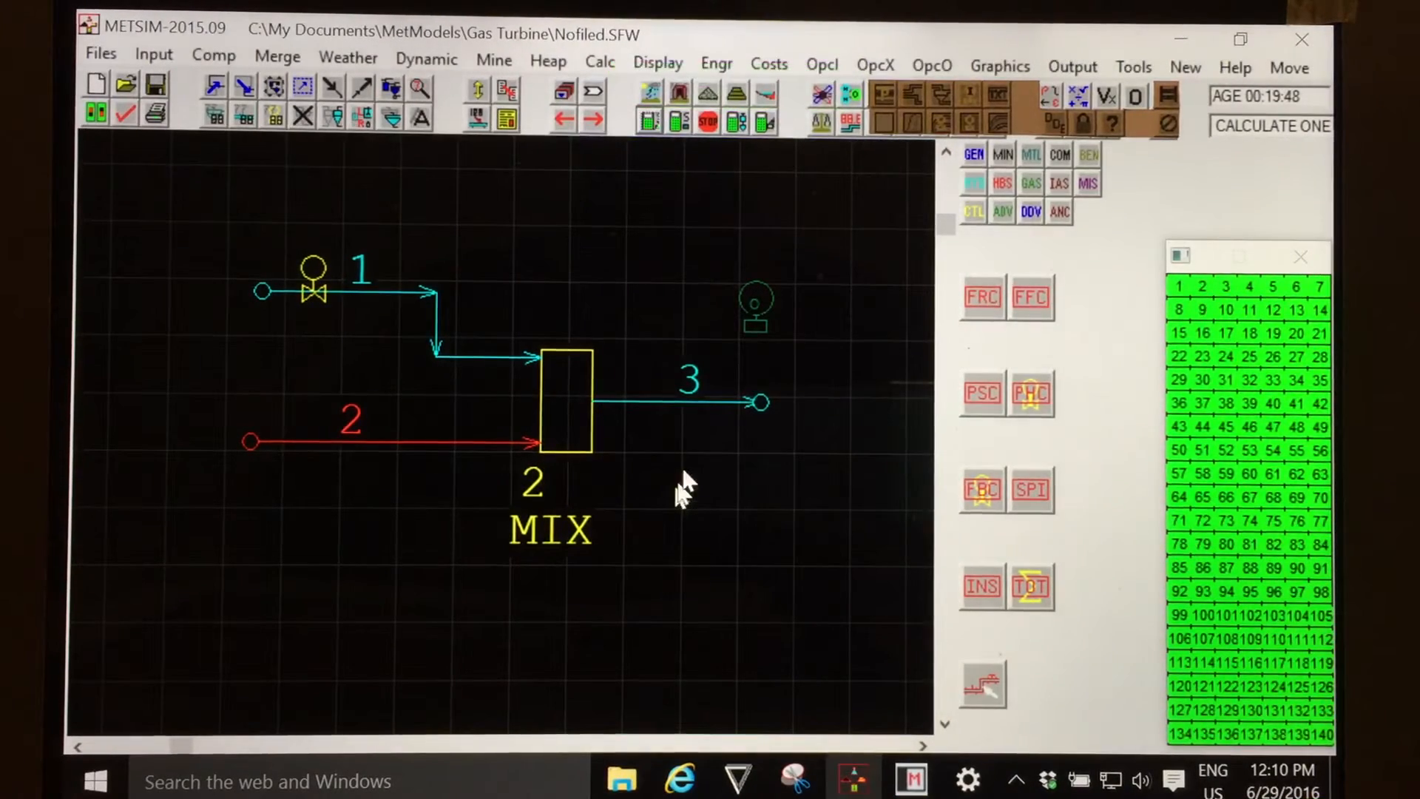
pyautogui.moveTo(697, 379)
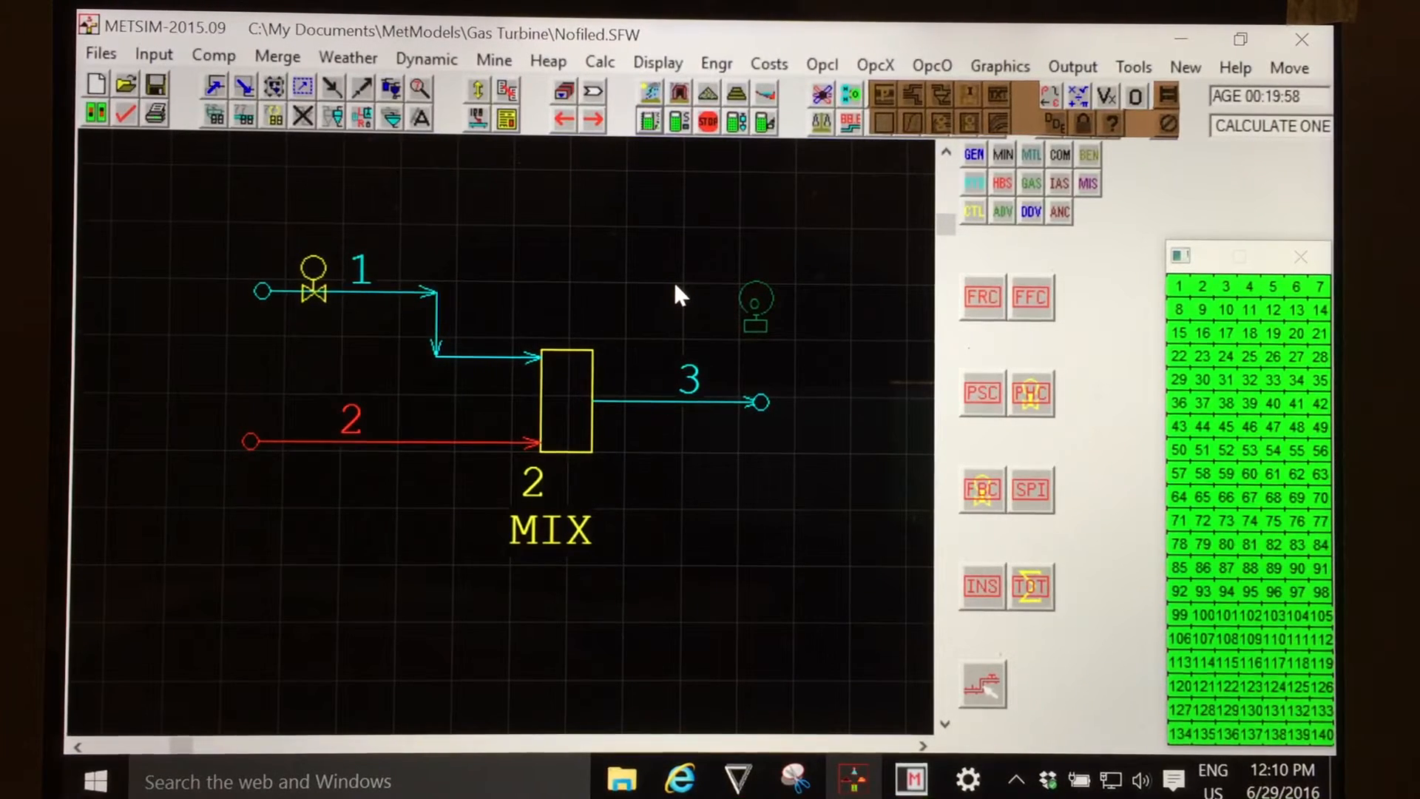
pyautogui.moveTo(523, 171)
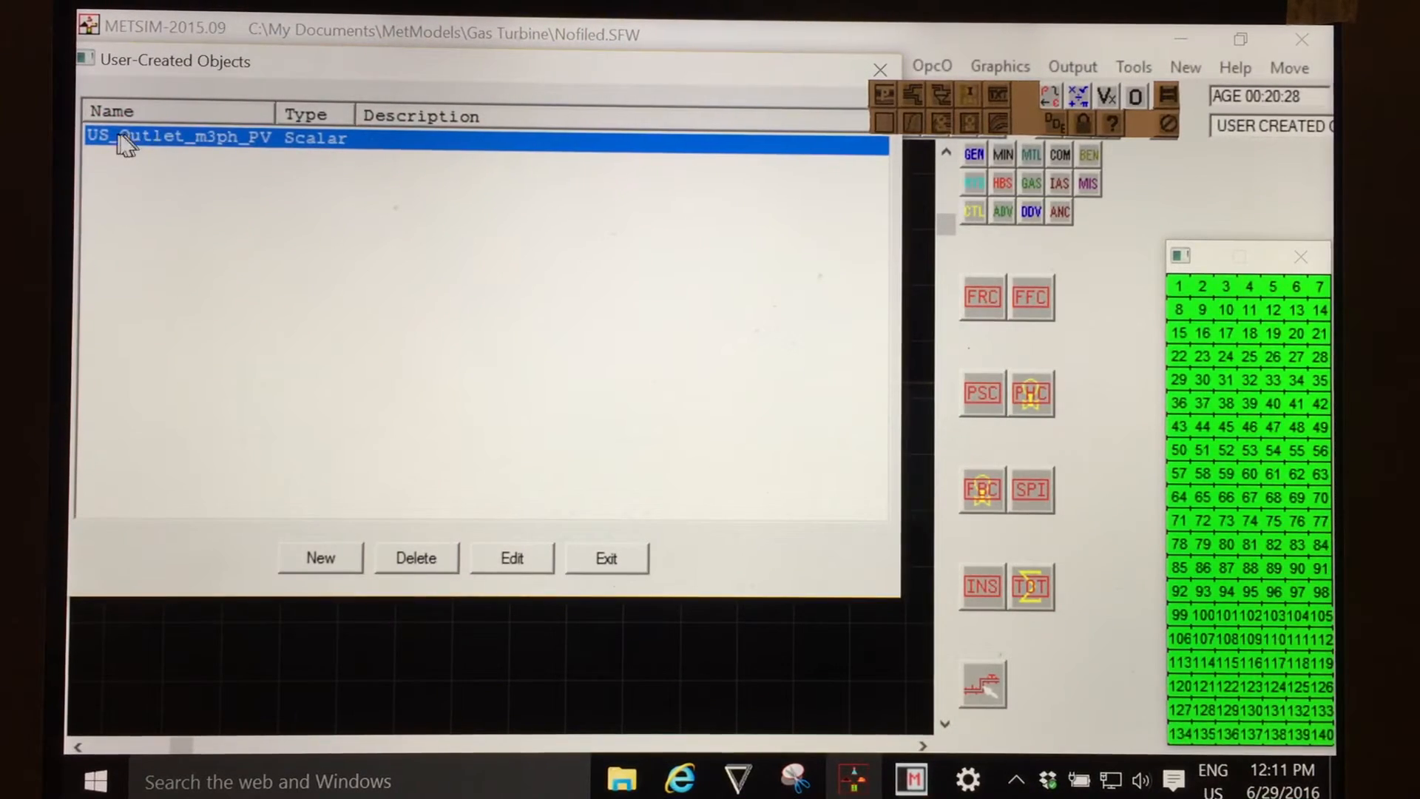
# - View the user scalar US_Outlet_m3ph_PV's stored value of 10 and close the view
pyautogui.click(511, 557)
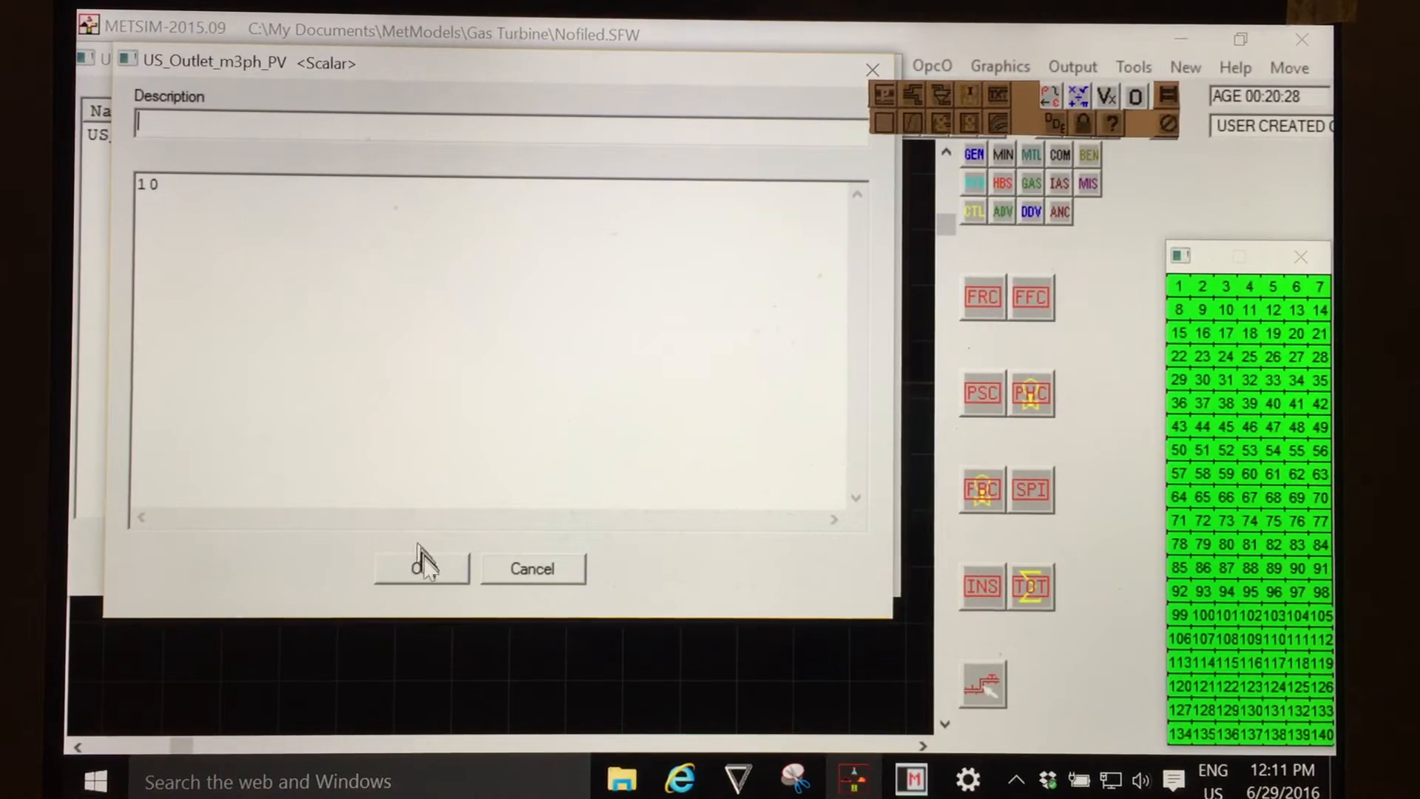
pyautogui.click(422, 568)
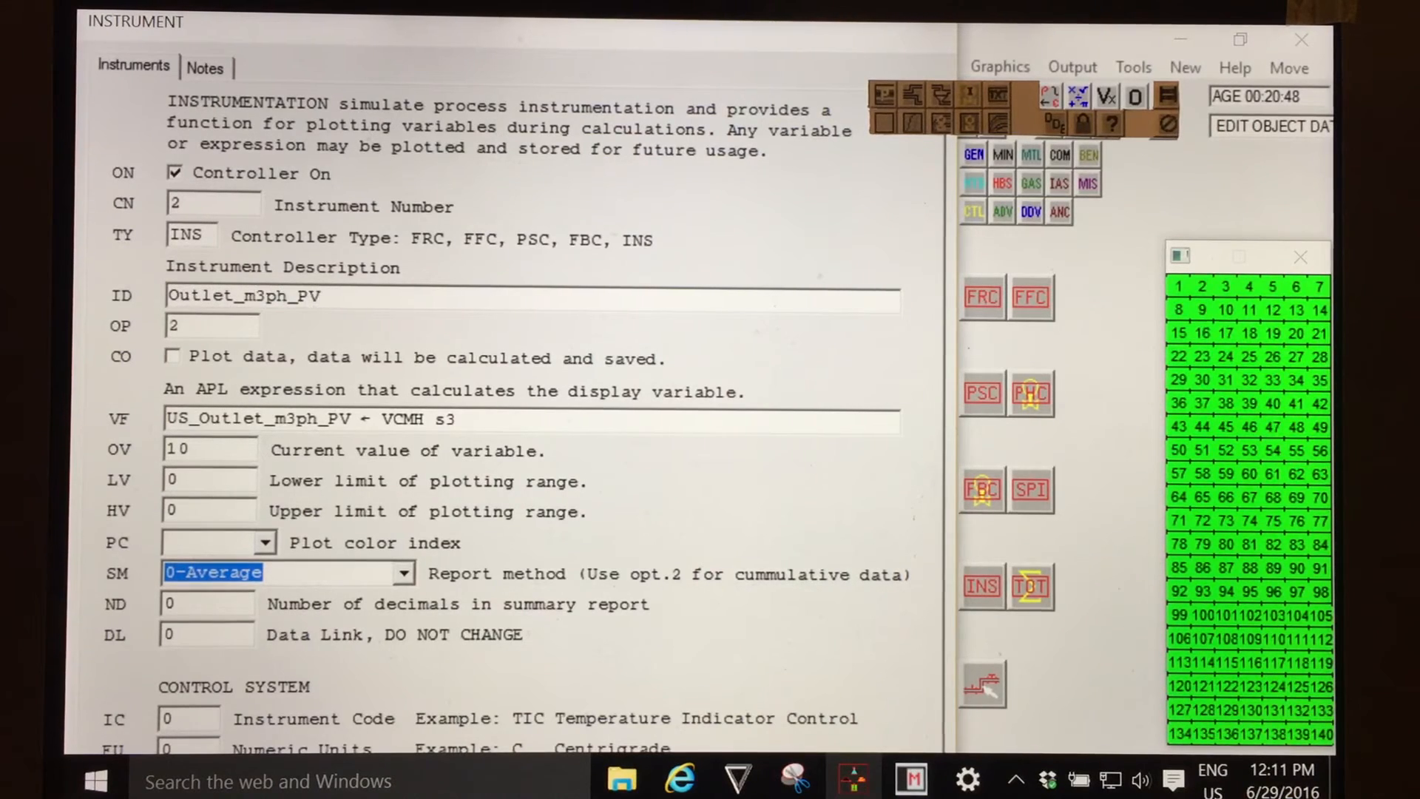
pyautogui.moveTo(299, 363)
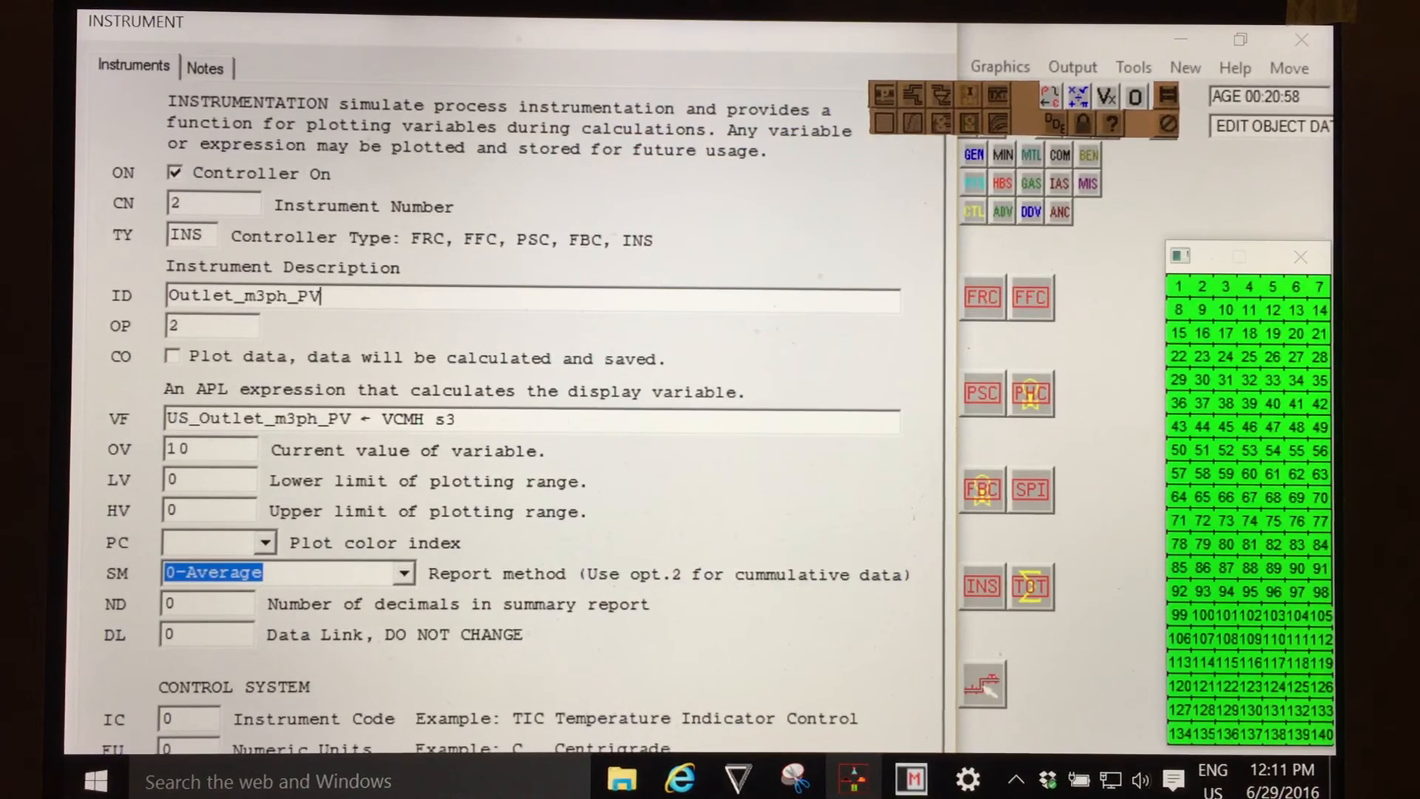
pyautogui.moveTo(521, 336)
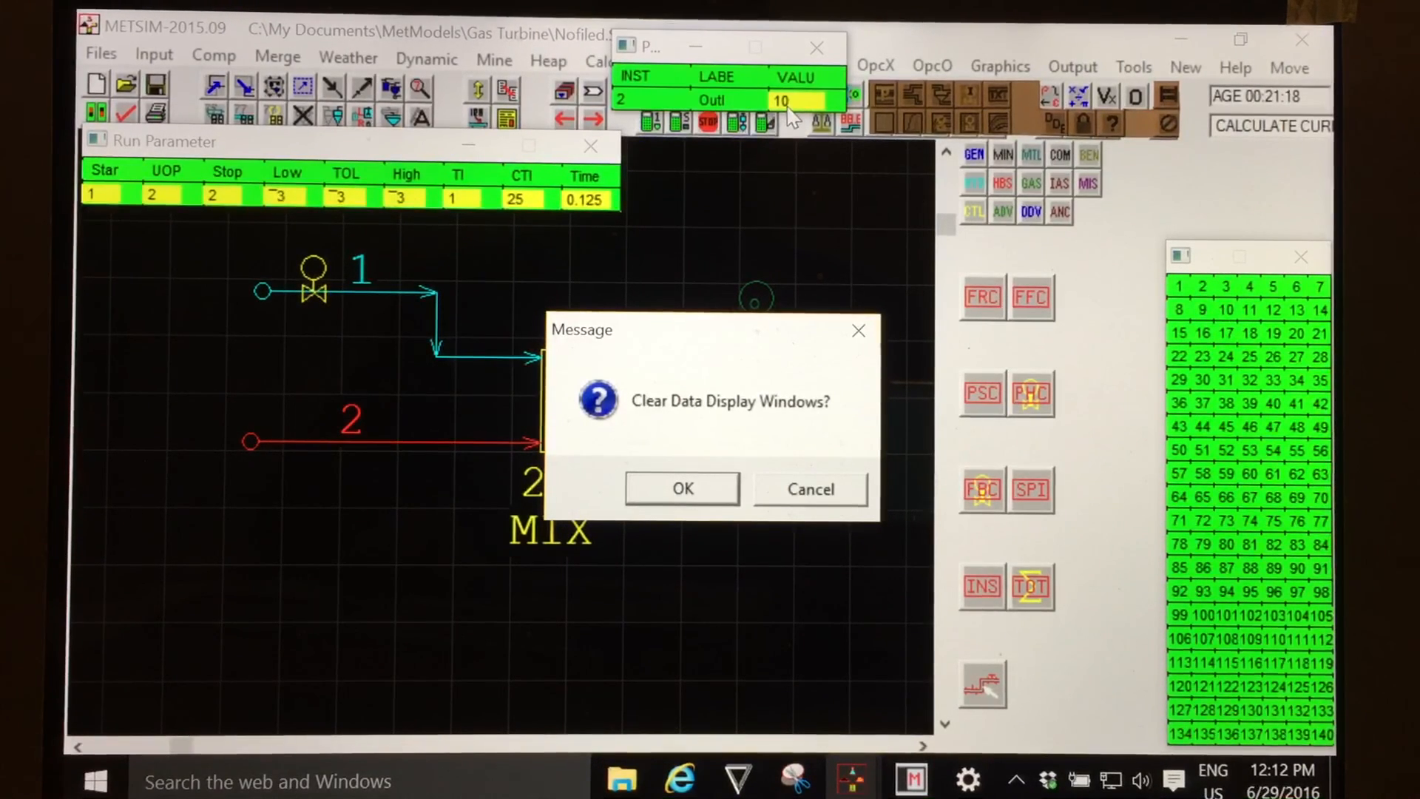
# - Confirm clearing the data display windows after recalculating, leaving the instrument reading 10
pyautogui.click(682, 488)
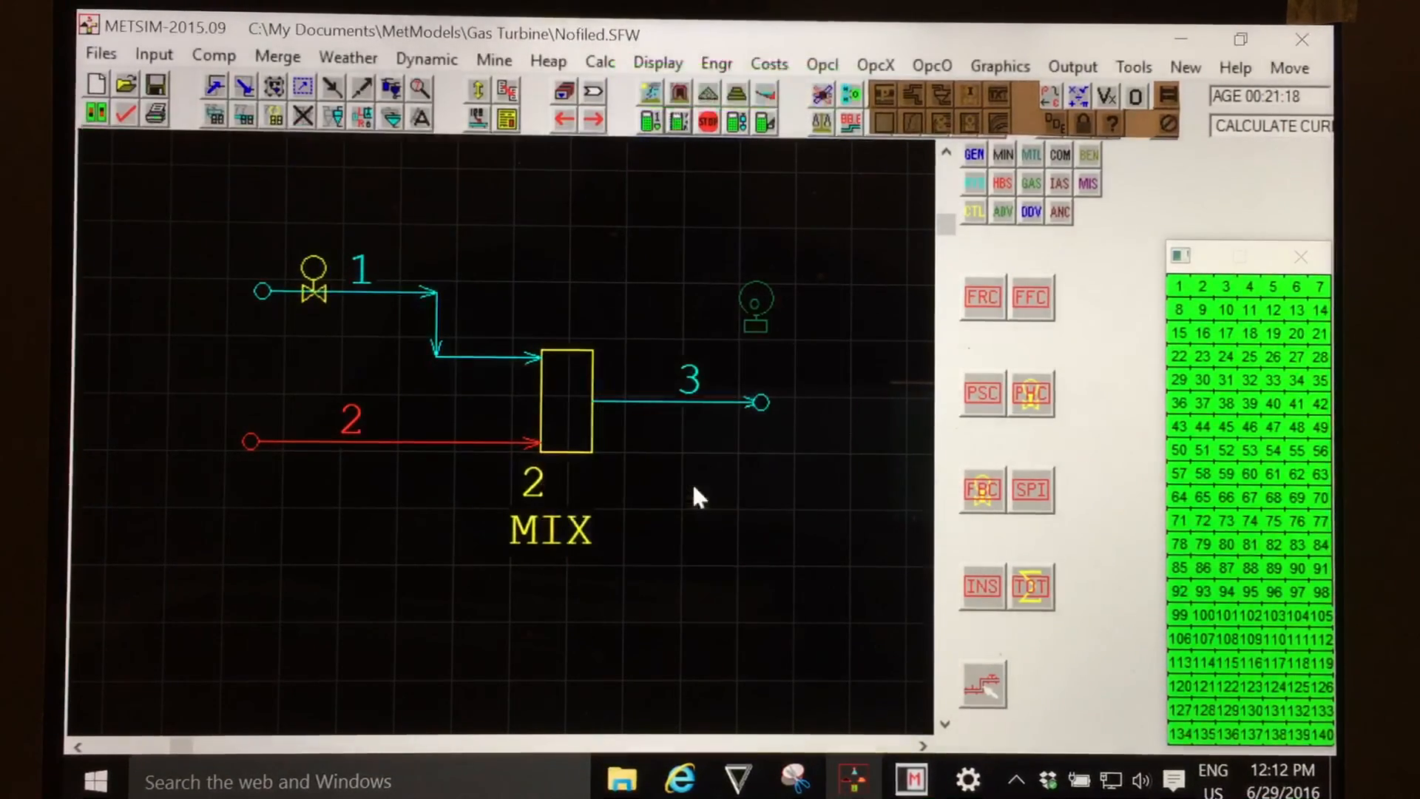